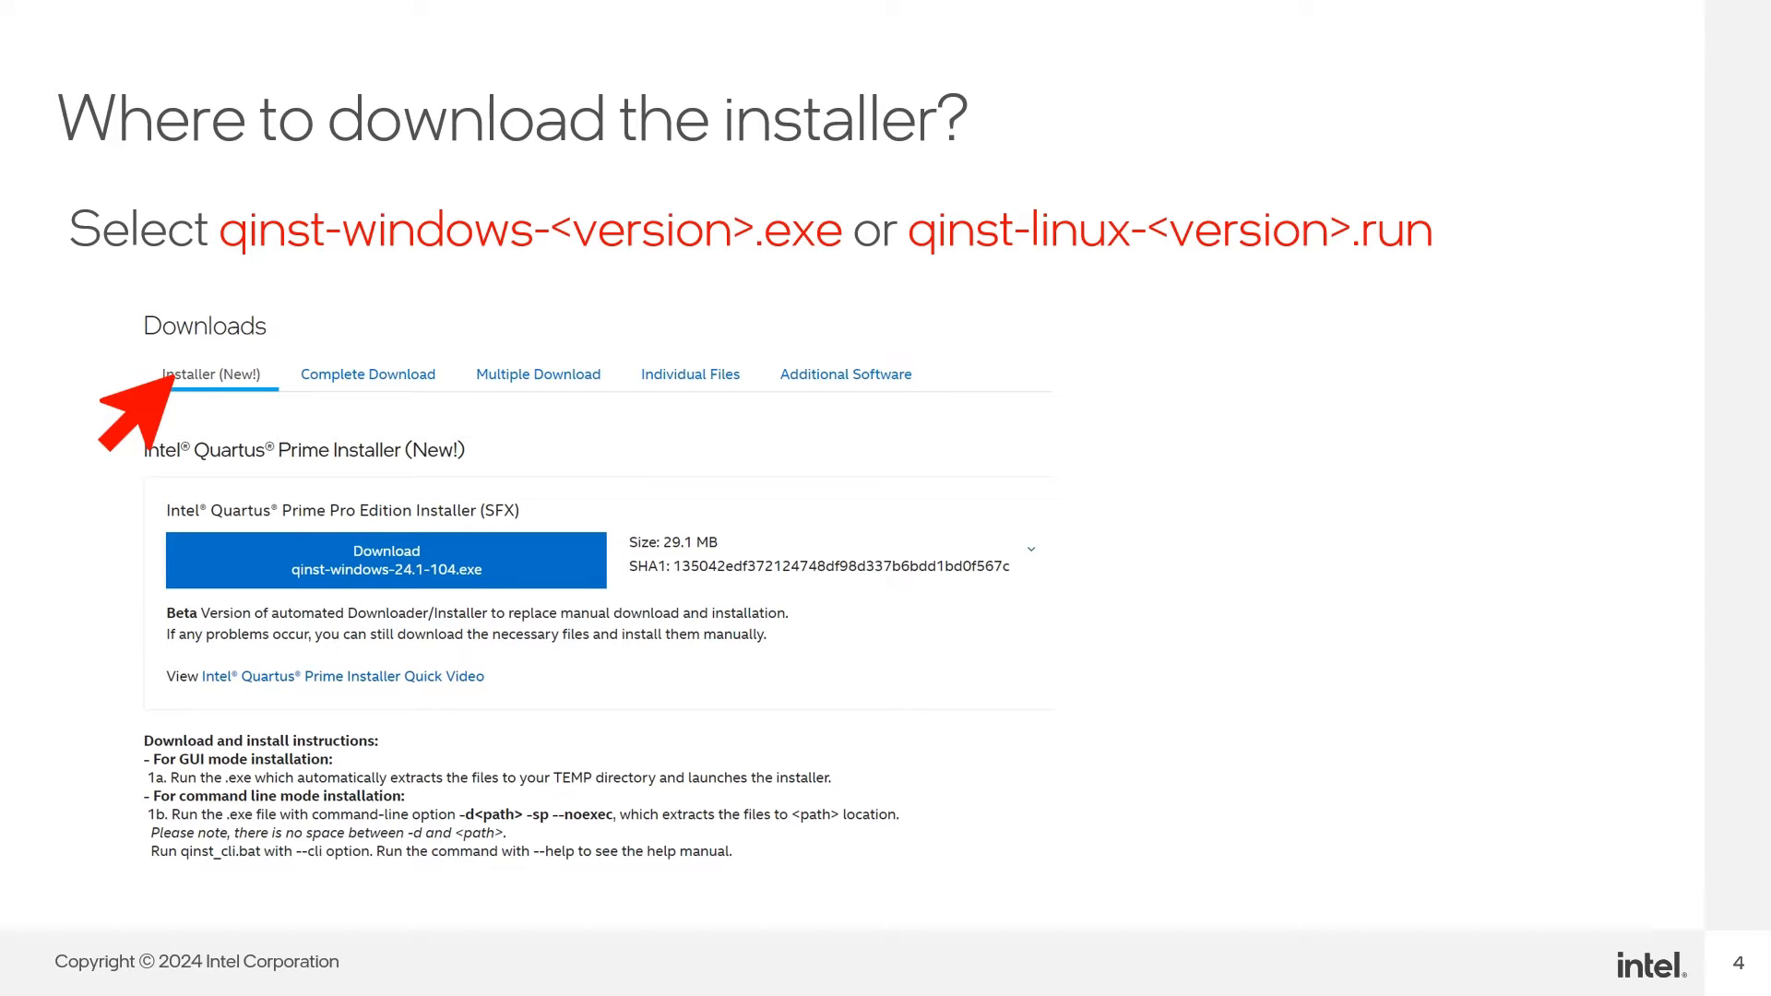
{"action": "mouse_move", "coordinate": [129, 515]}
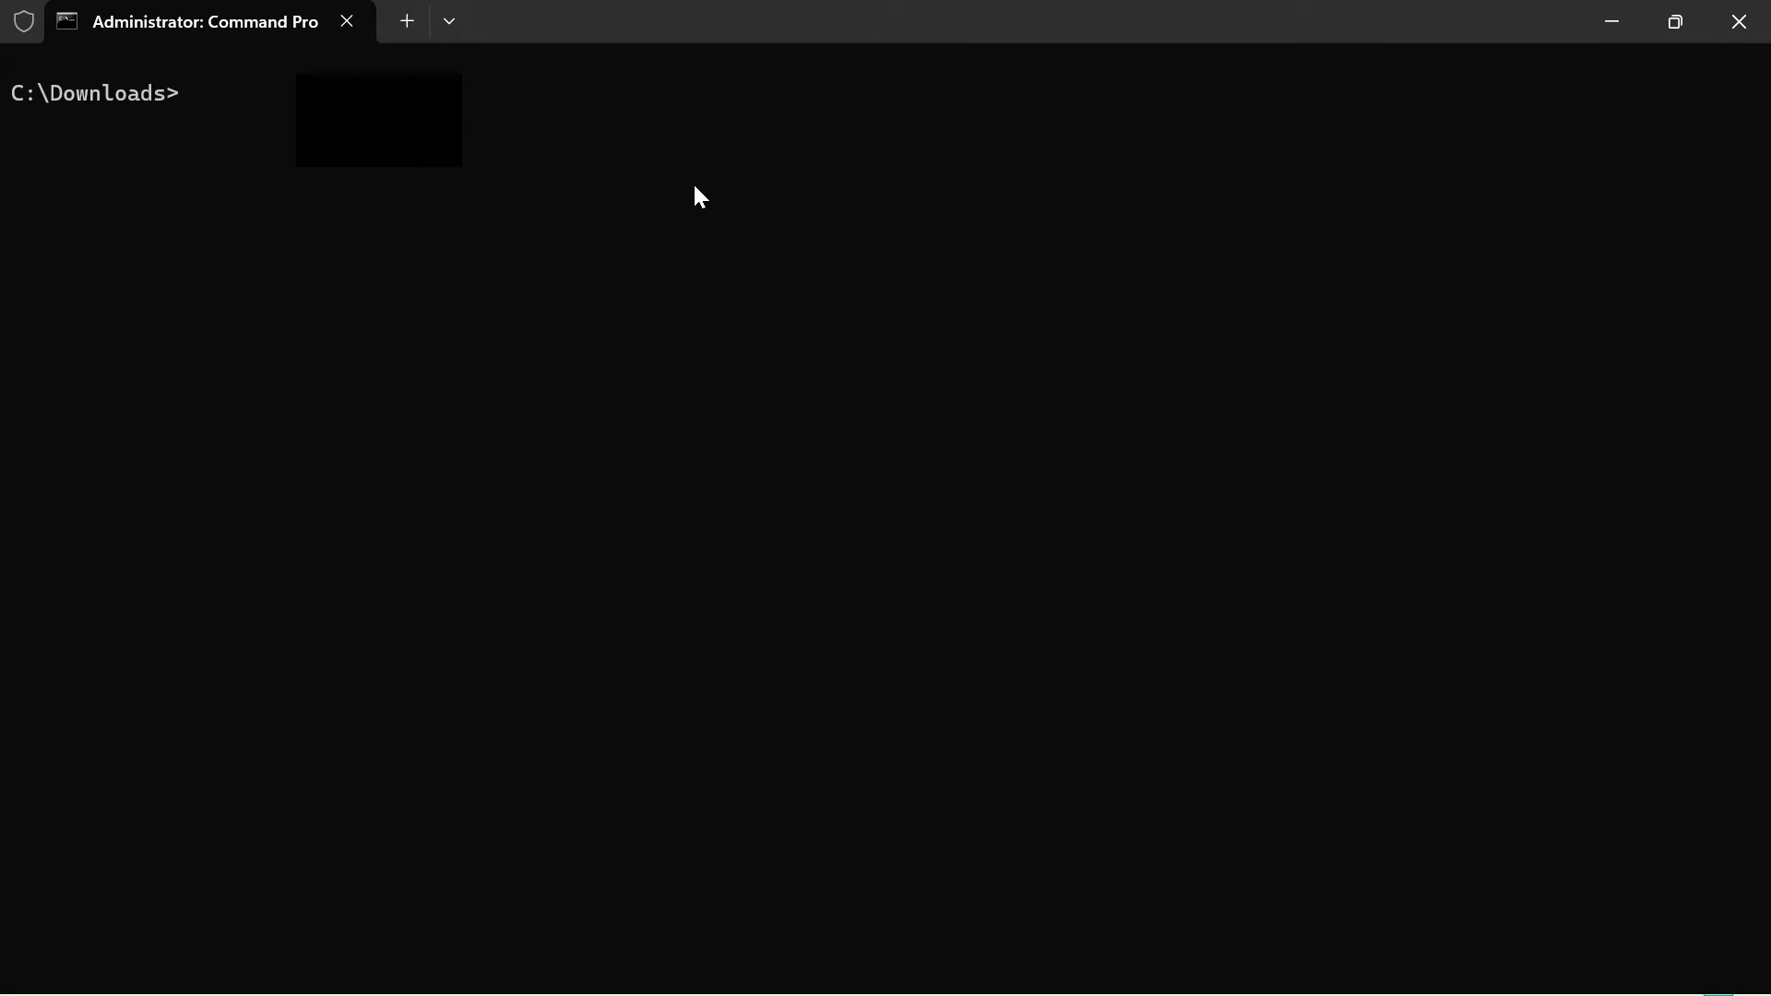
{"action": "mouse_move", "coordinate": [479, 144]}
{"action": "type", "text": "dir"}
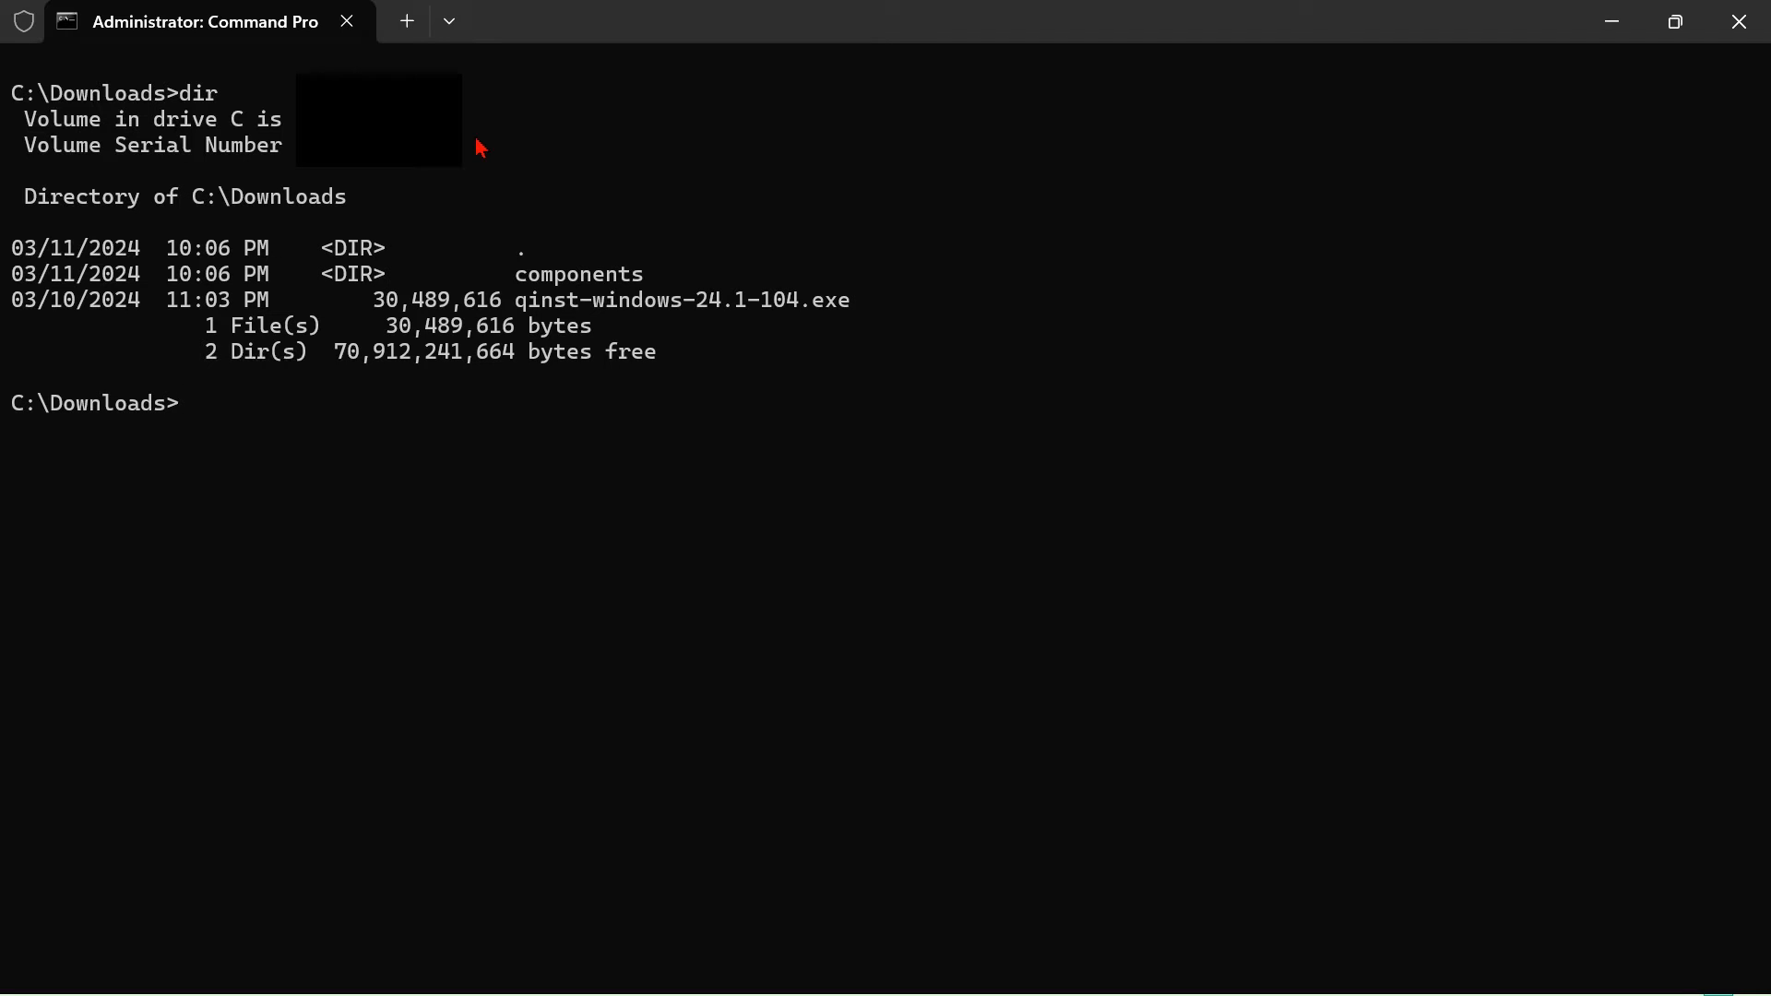
{"action": "mouse_move", "coordinate": [431, 64]}
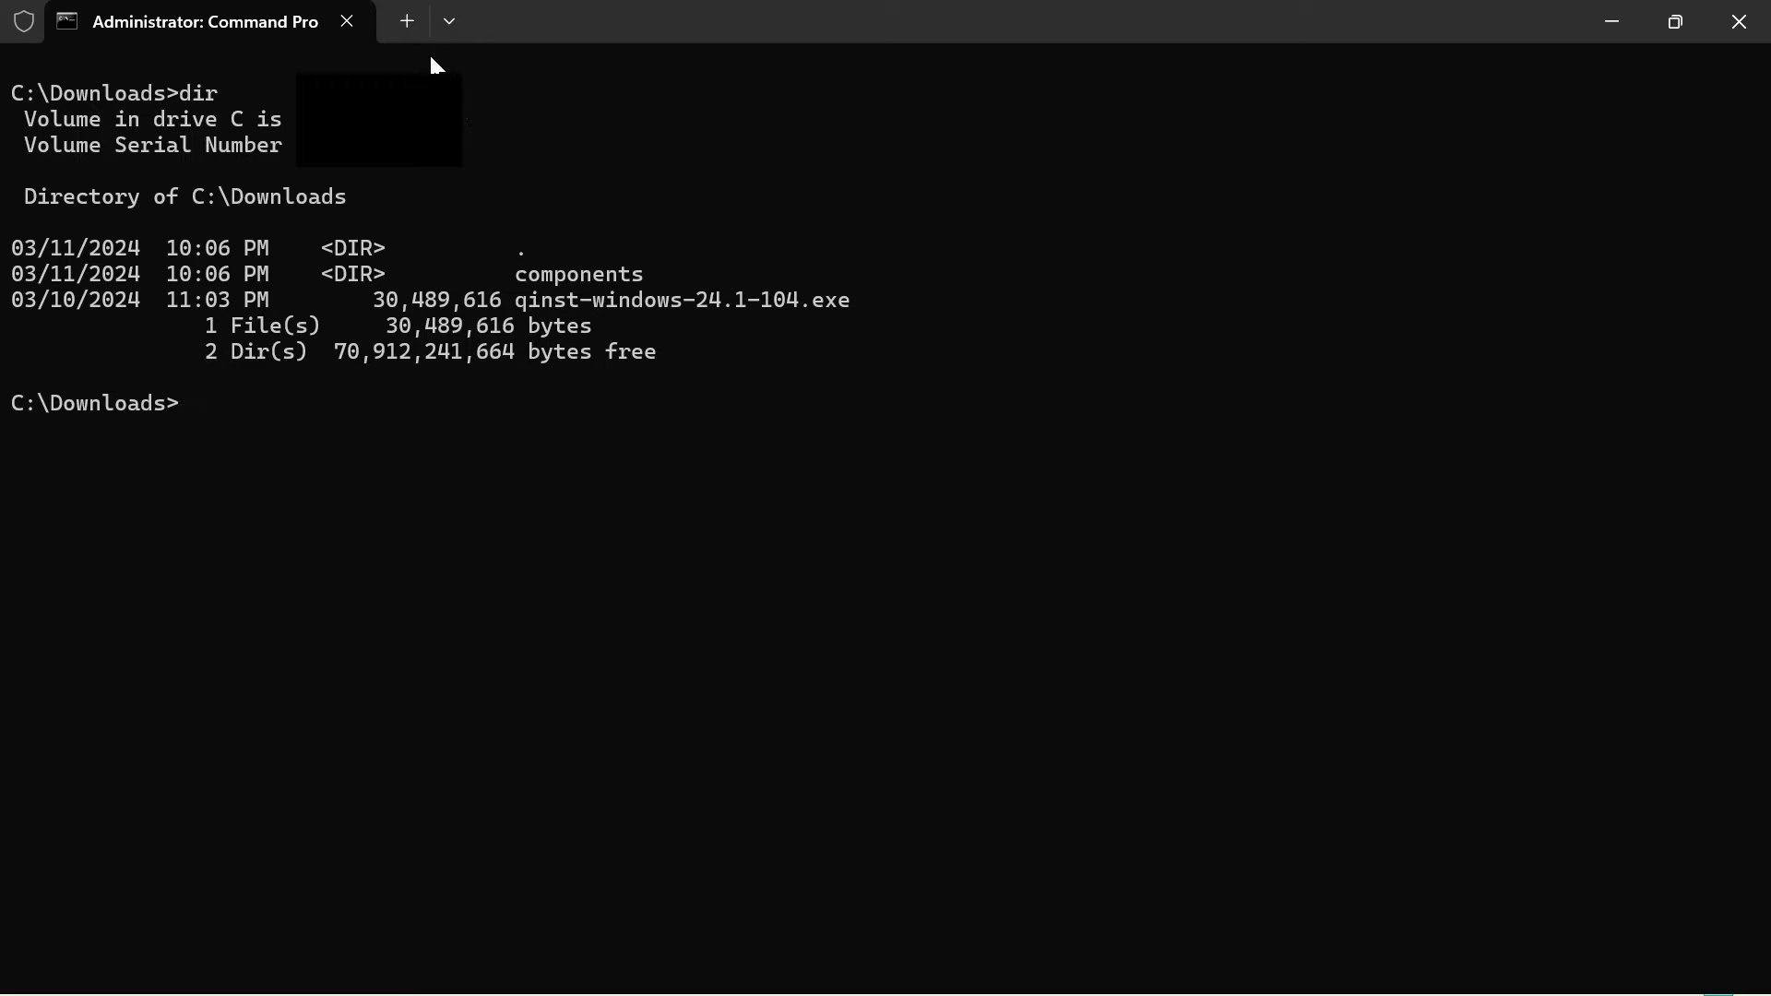
{"action": "mouse_move", "coordinate": [526, 295]}
{"action": "type", "text": "qinst-windows-24.1-104 -dC:\\Downloads -sp--noexec"}
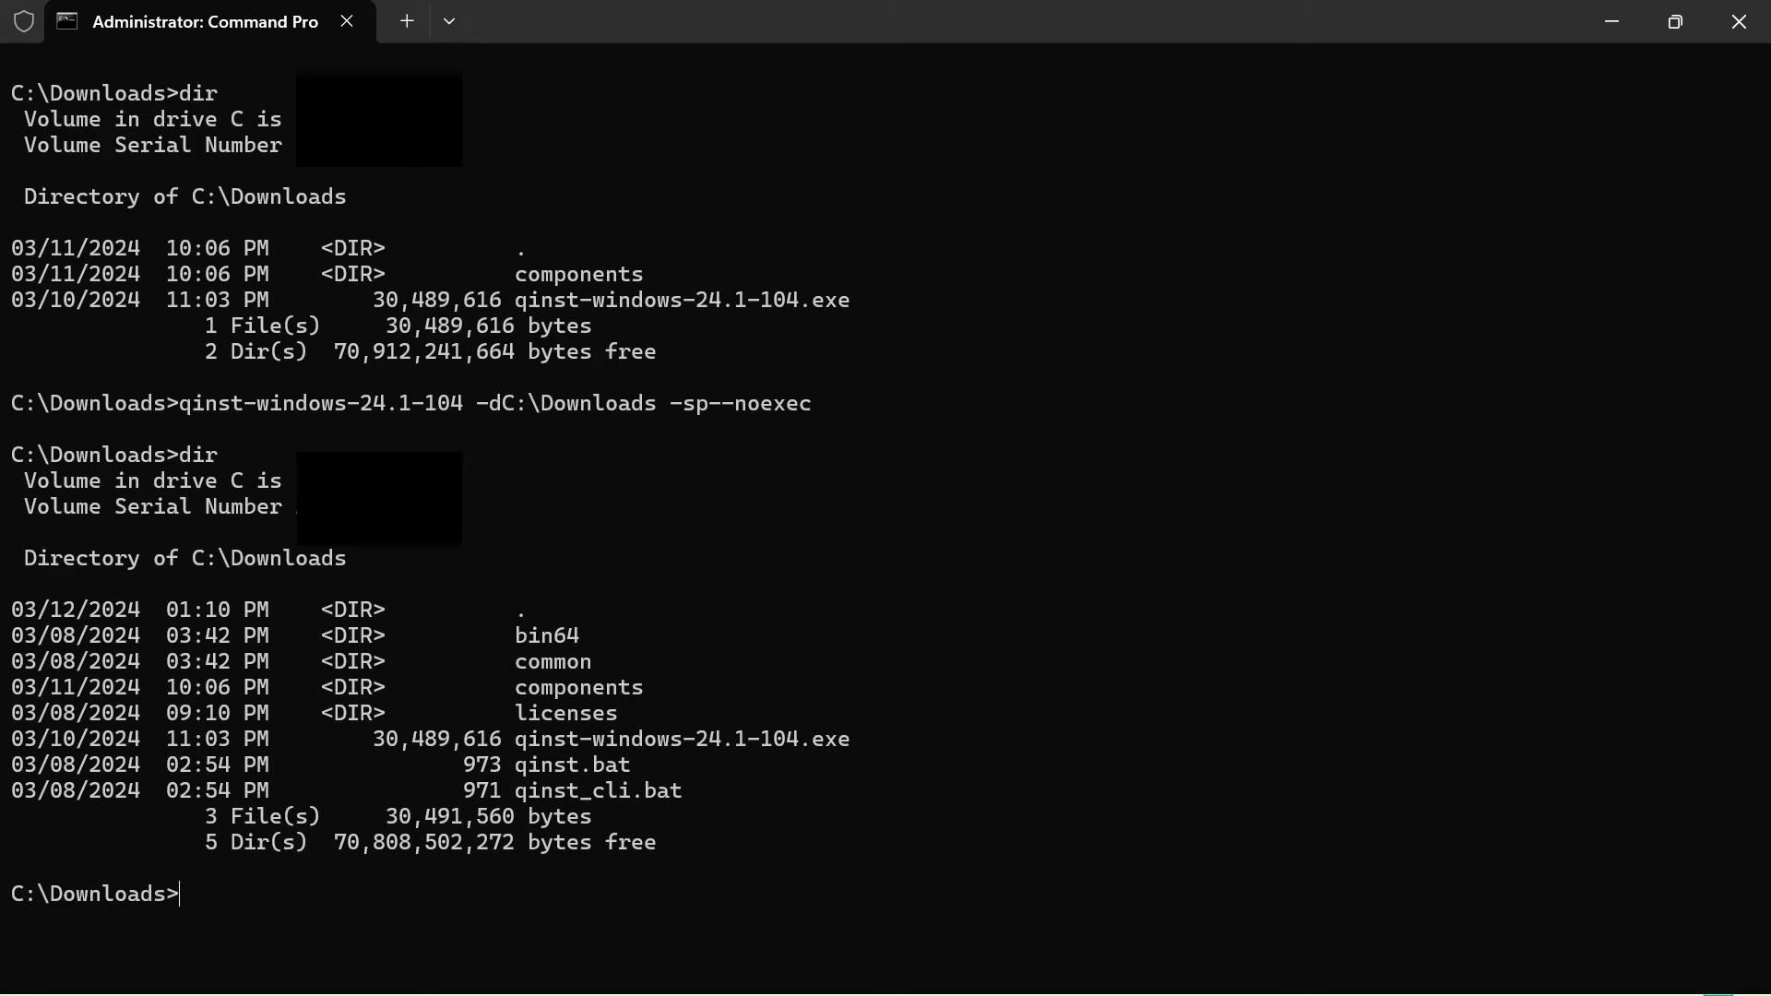
Enter the qinst_cli --help command to list the installer's options.
{"action": "type", "text": "qinst_cli --help"}
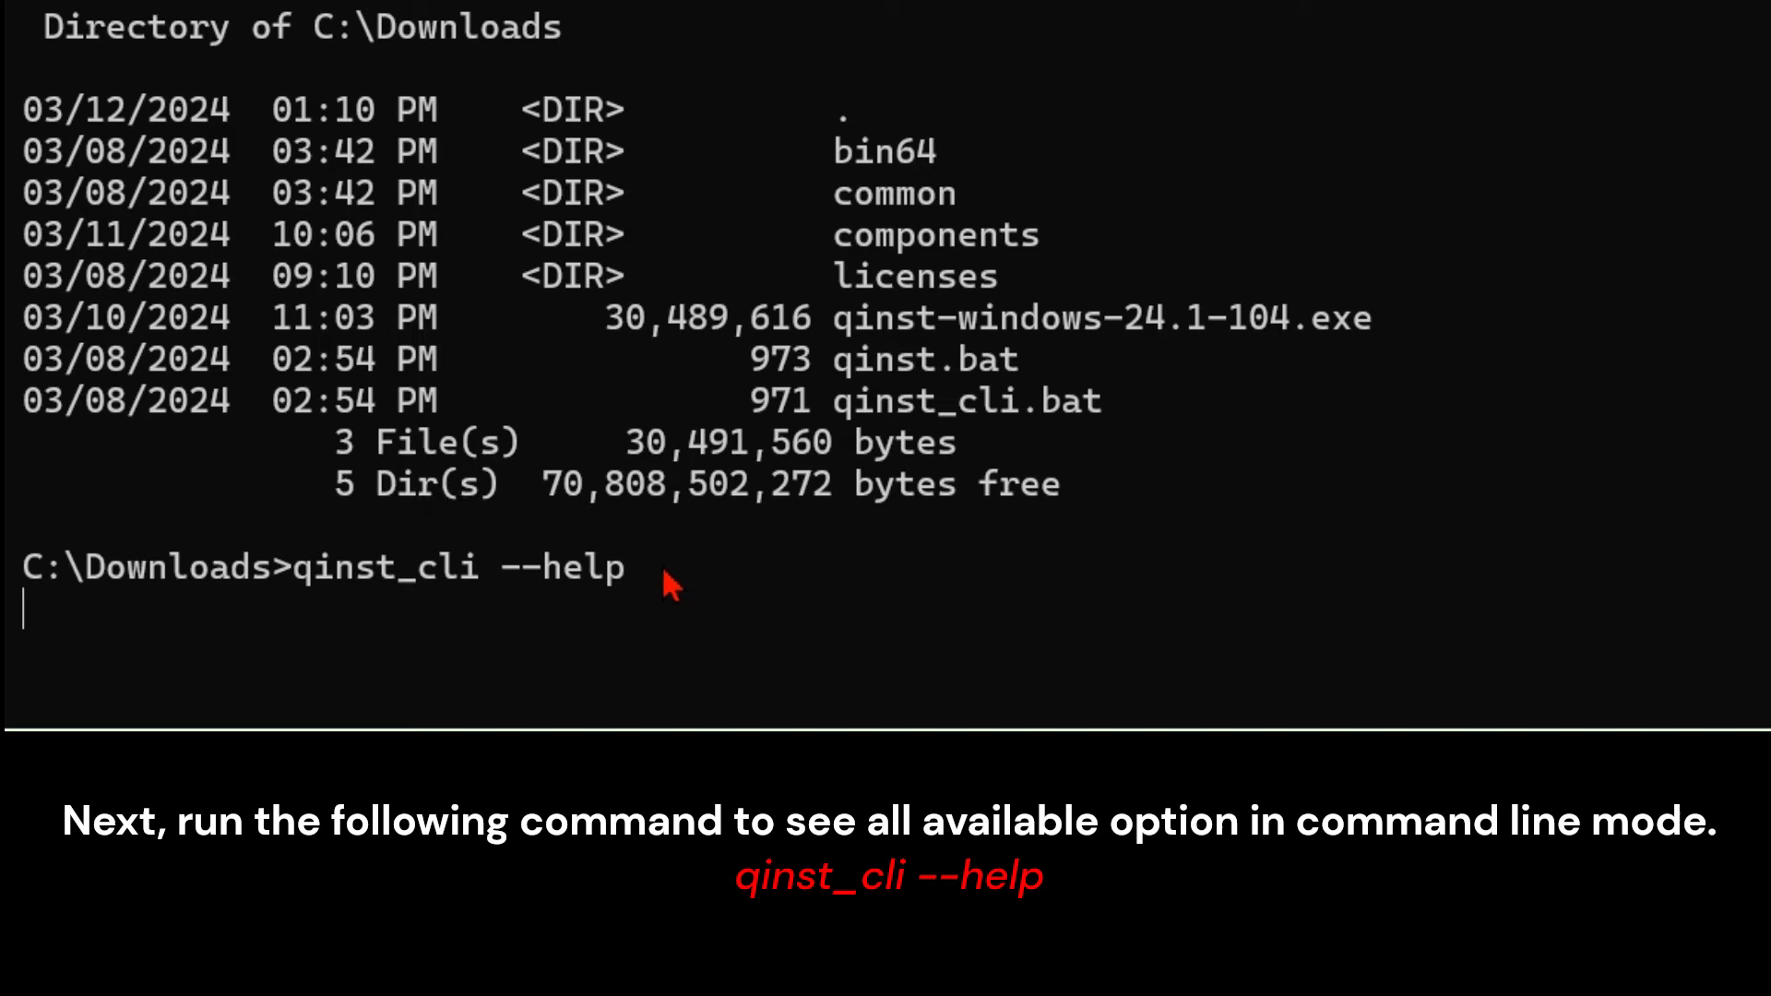
Run qinst_cli --help and review the full list of command-line options.
{"action": "key", "text": "Return"}
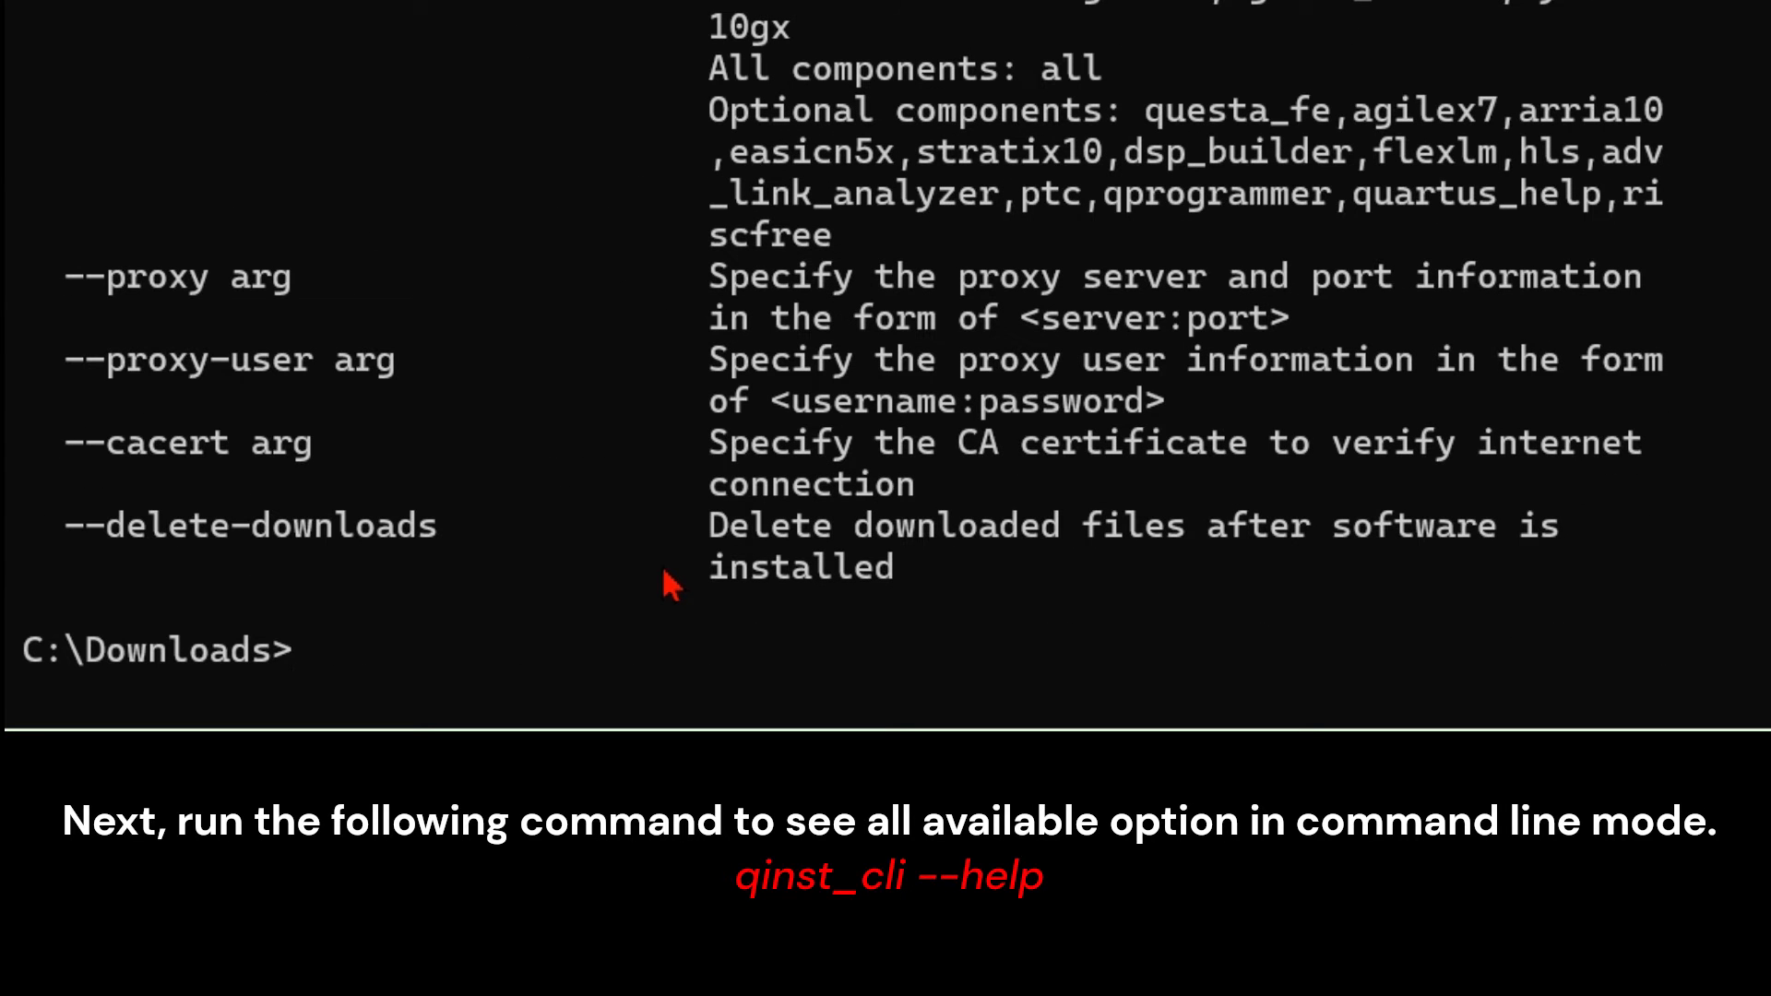
{"action": "scroll", "scroll_direction": "up", "scroll_amount": 3}
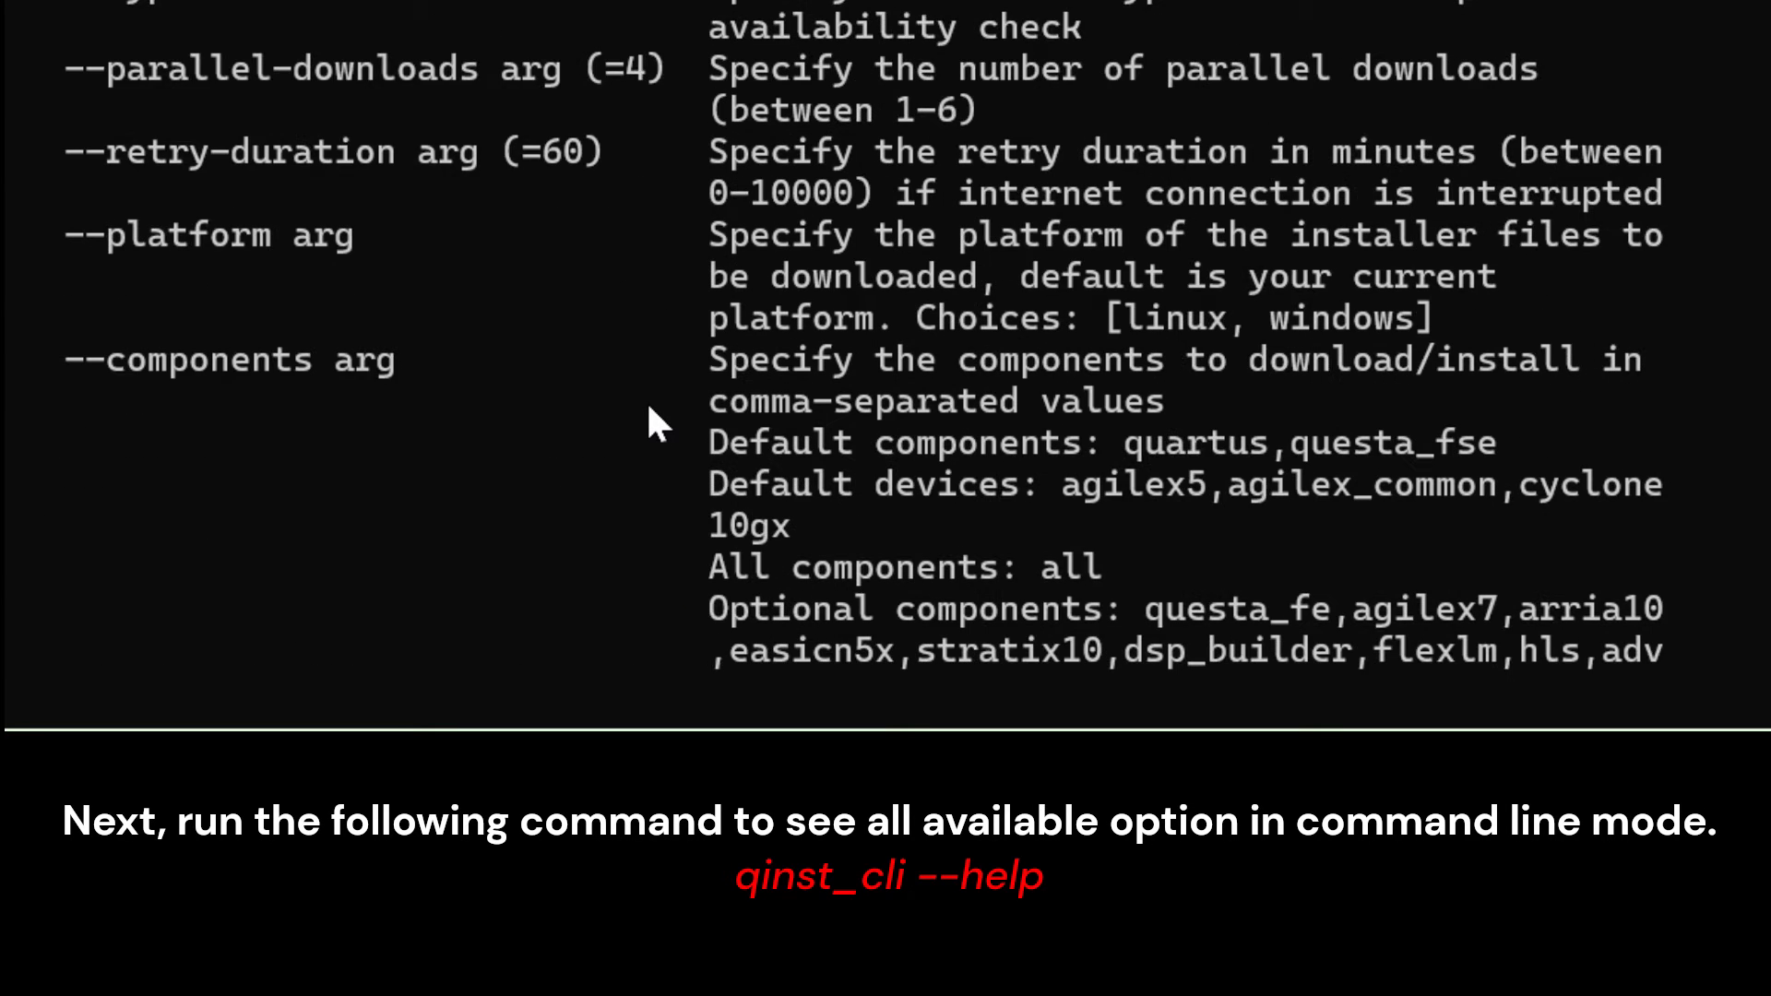
{"action": "scroll", "scroll_direction": "up", "scroll_amount": 3}
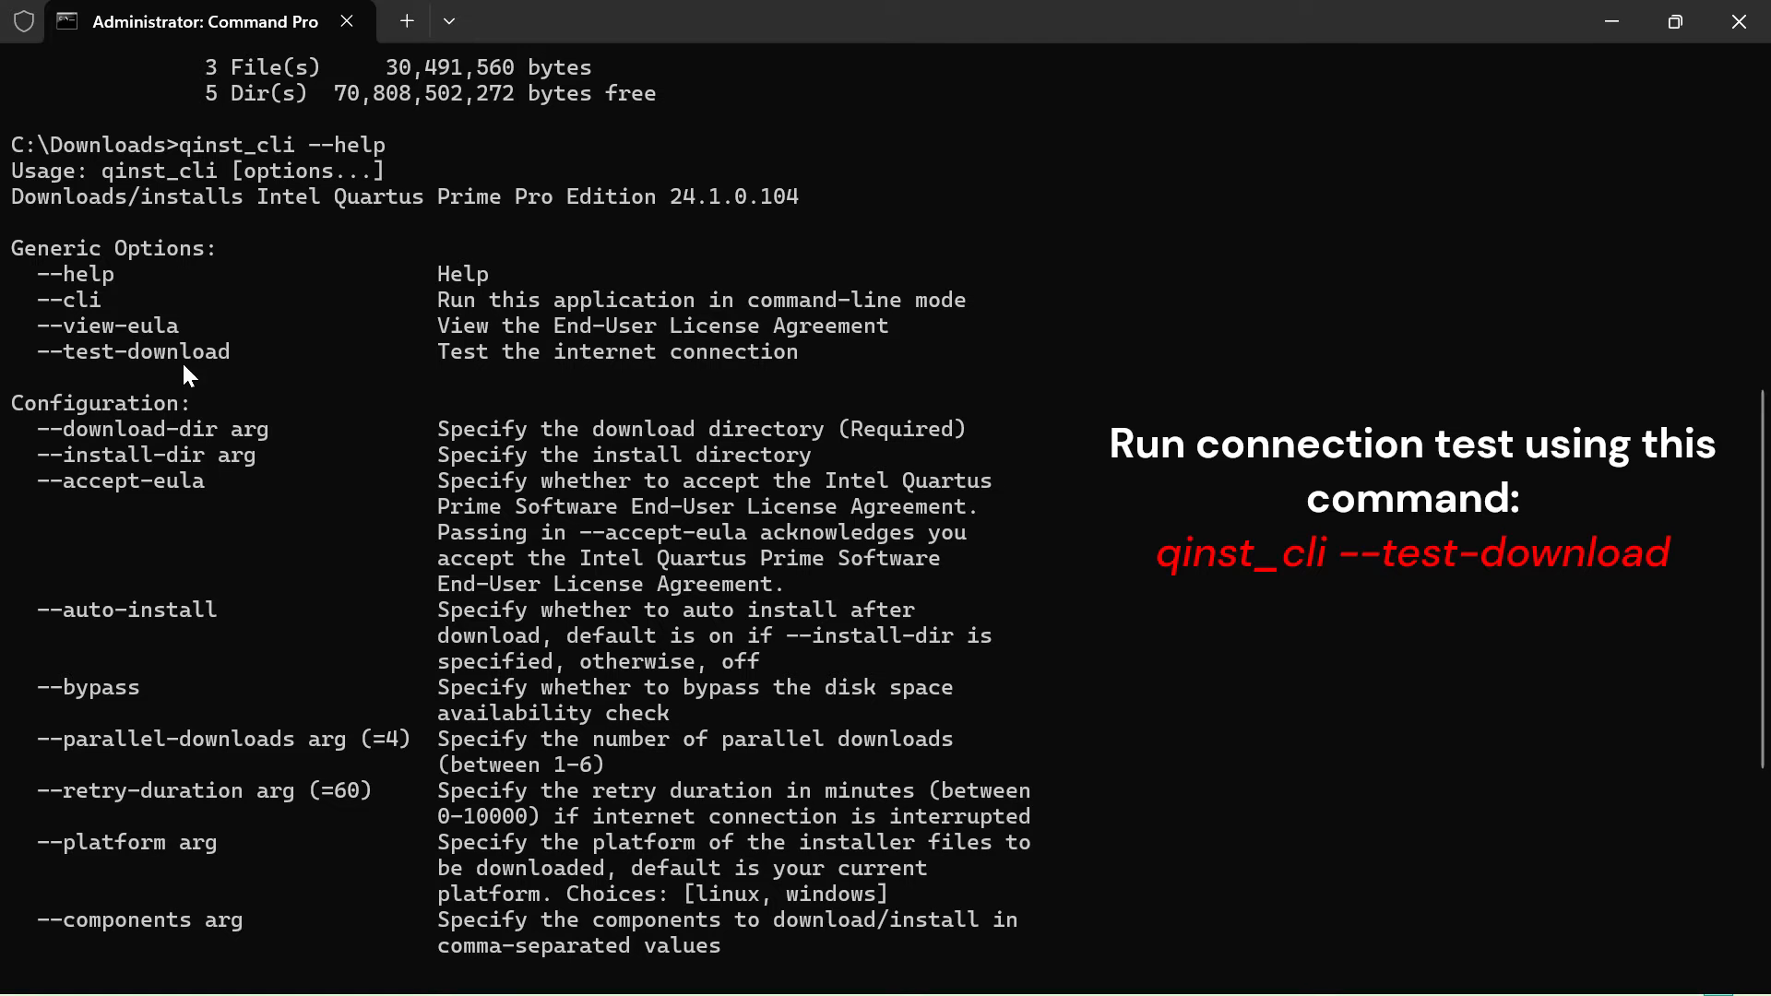
{"action": "scroll", "scroll_direction": "down", "scroll_amount": 3}
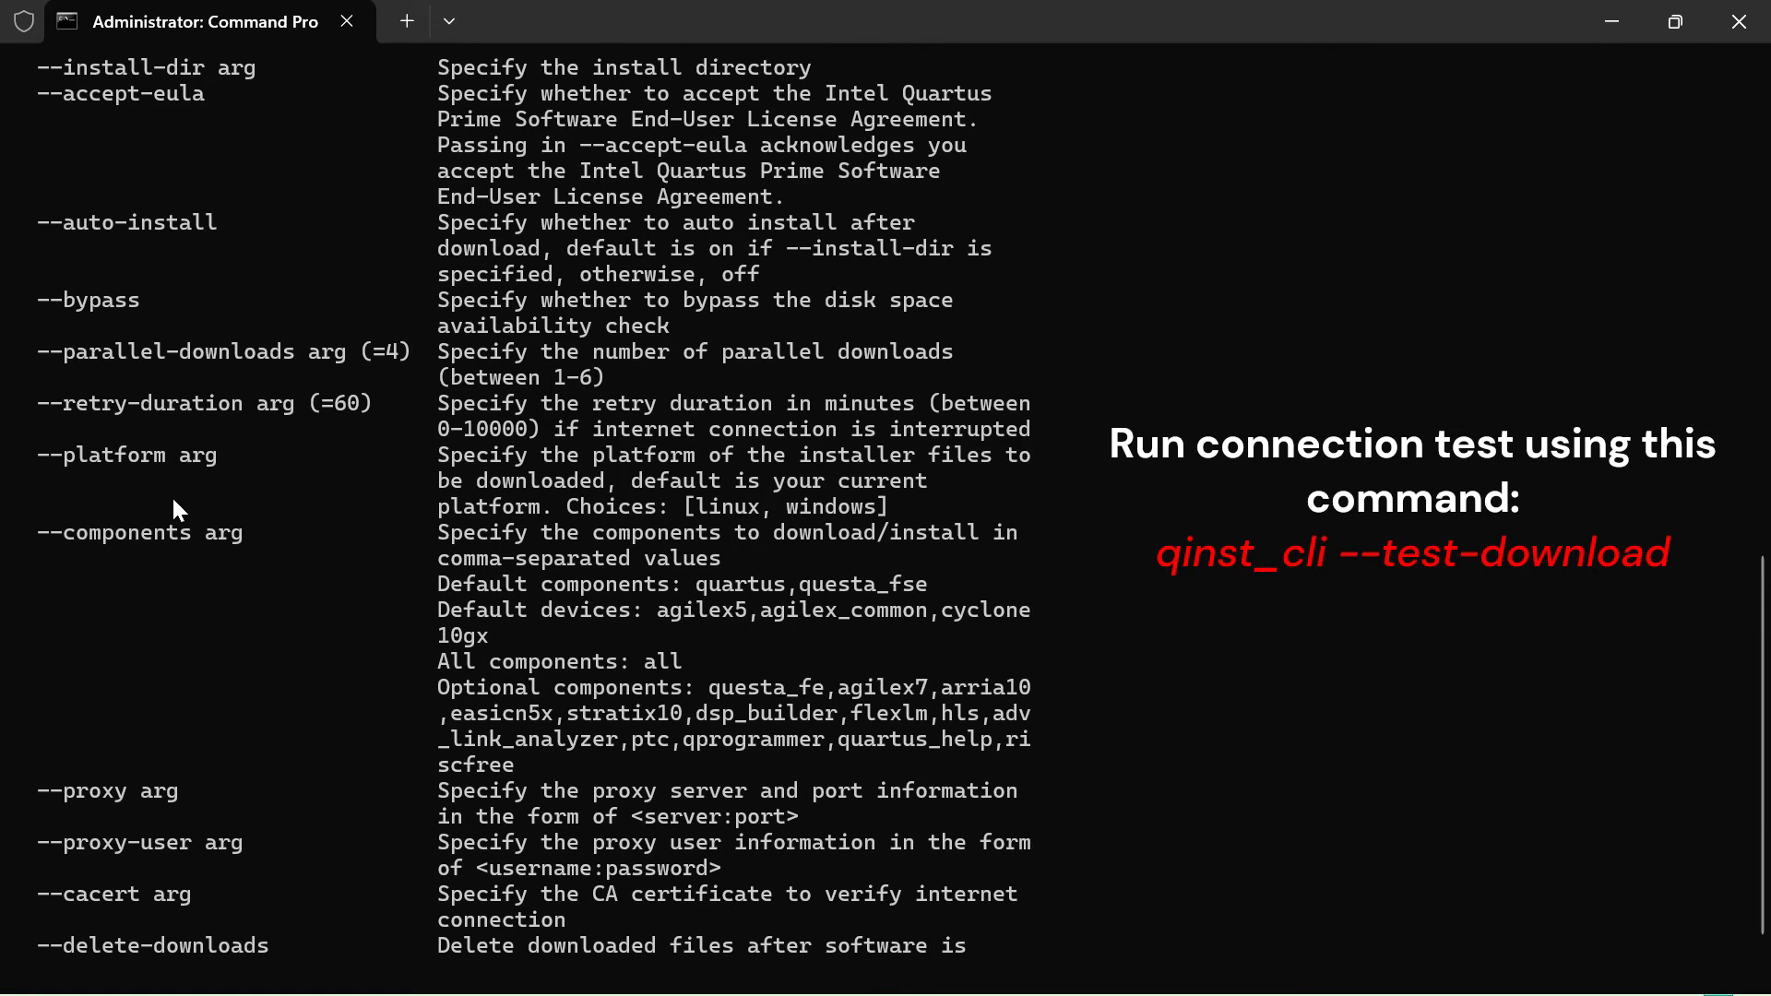
Enter qinst_cli --test-download to check the internet connection.
{"action": "type", "text": "qinst_cli --test-download"}
{"action": "type", "text": "qinst_cli --download-dir C:\\Downloads\\components --install-dir C:\\intelFPGA_pro\\24.1 --components quartus,agilex5 --delete-downloads --accept-eula --cli"}
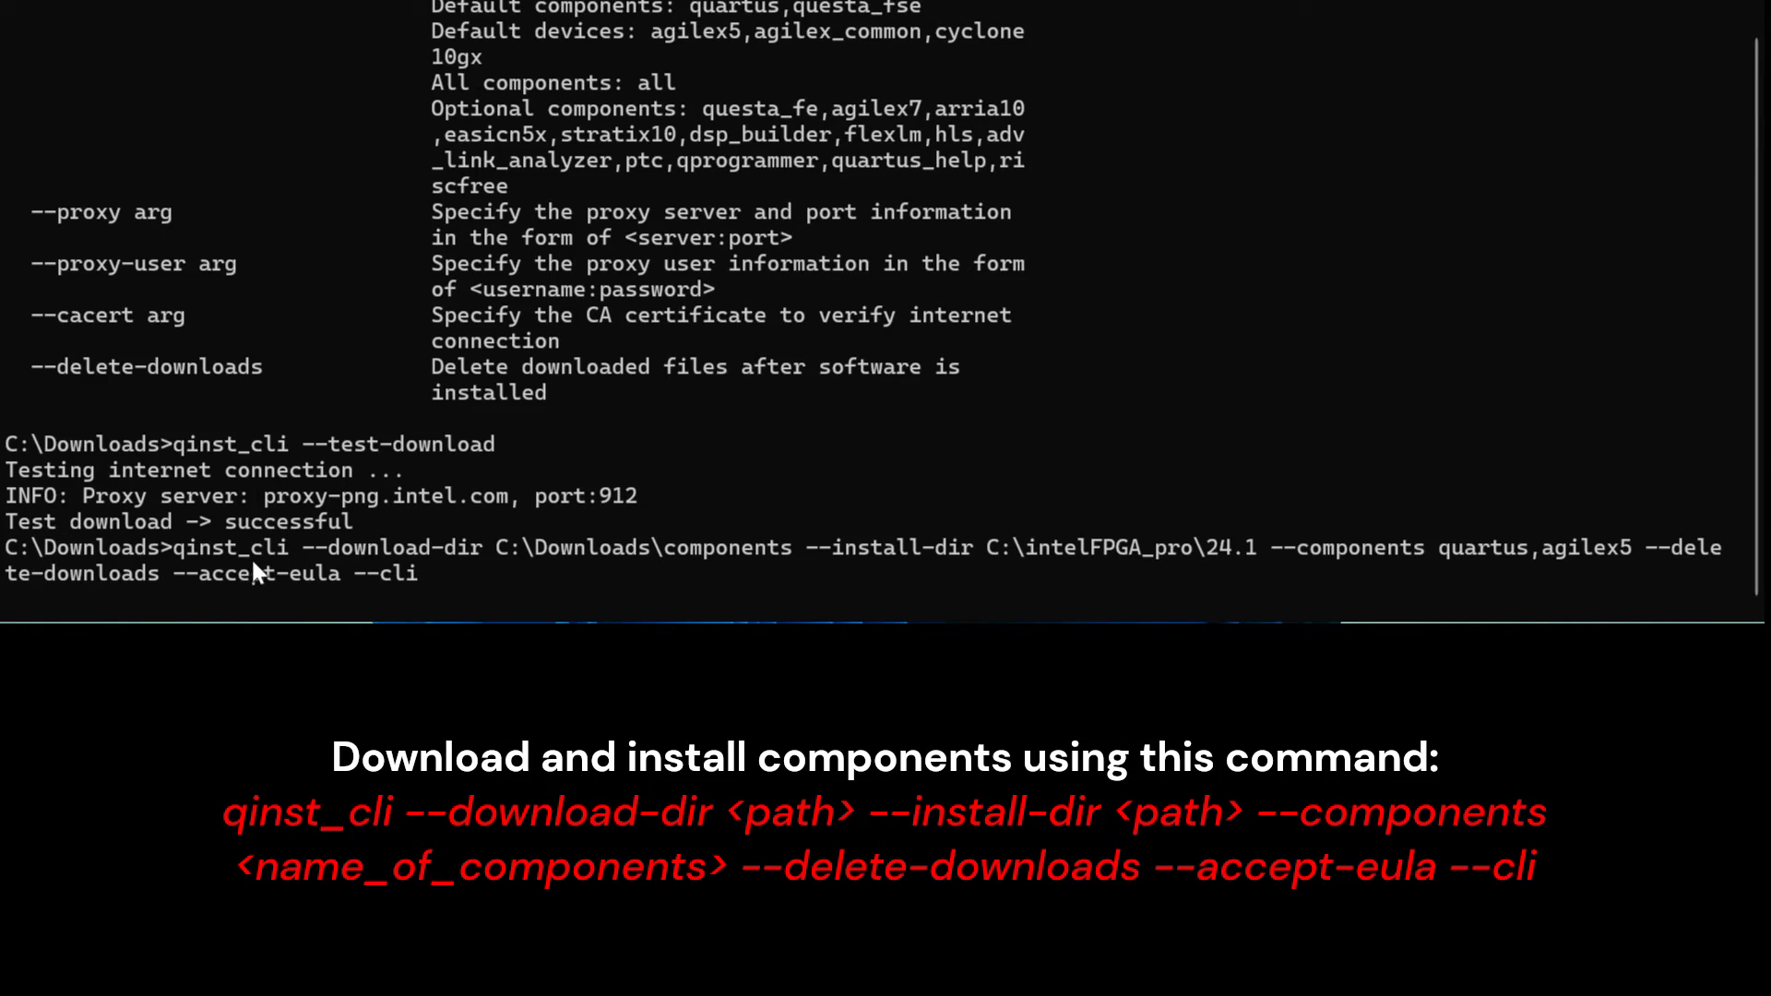
{"action": "mouse_move", "coordinate": [435, 579]}
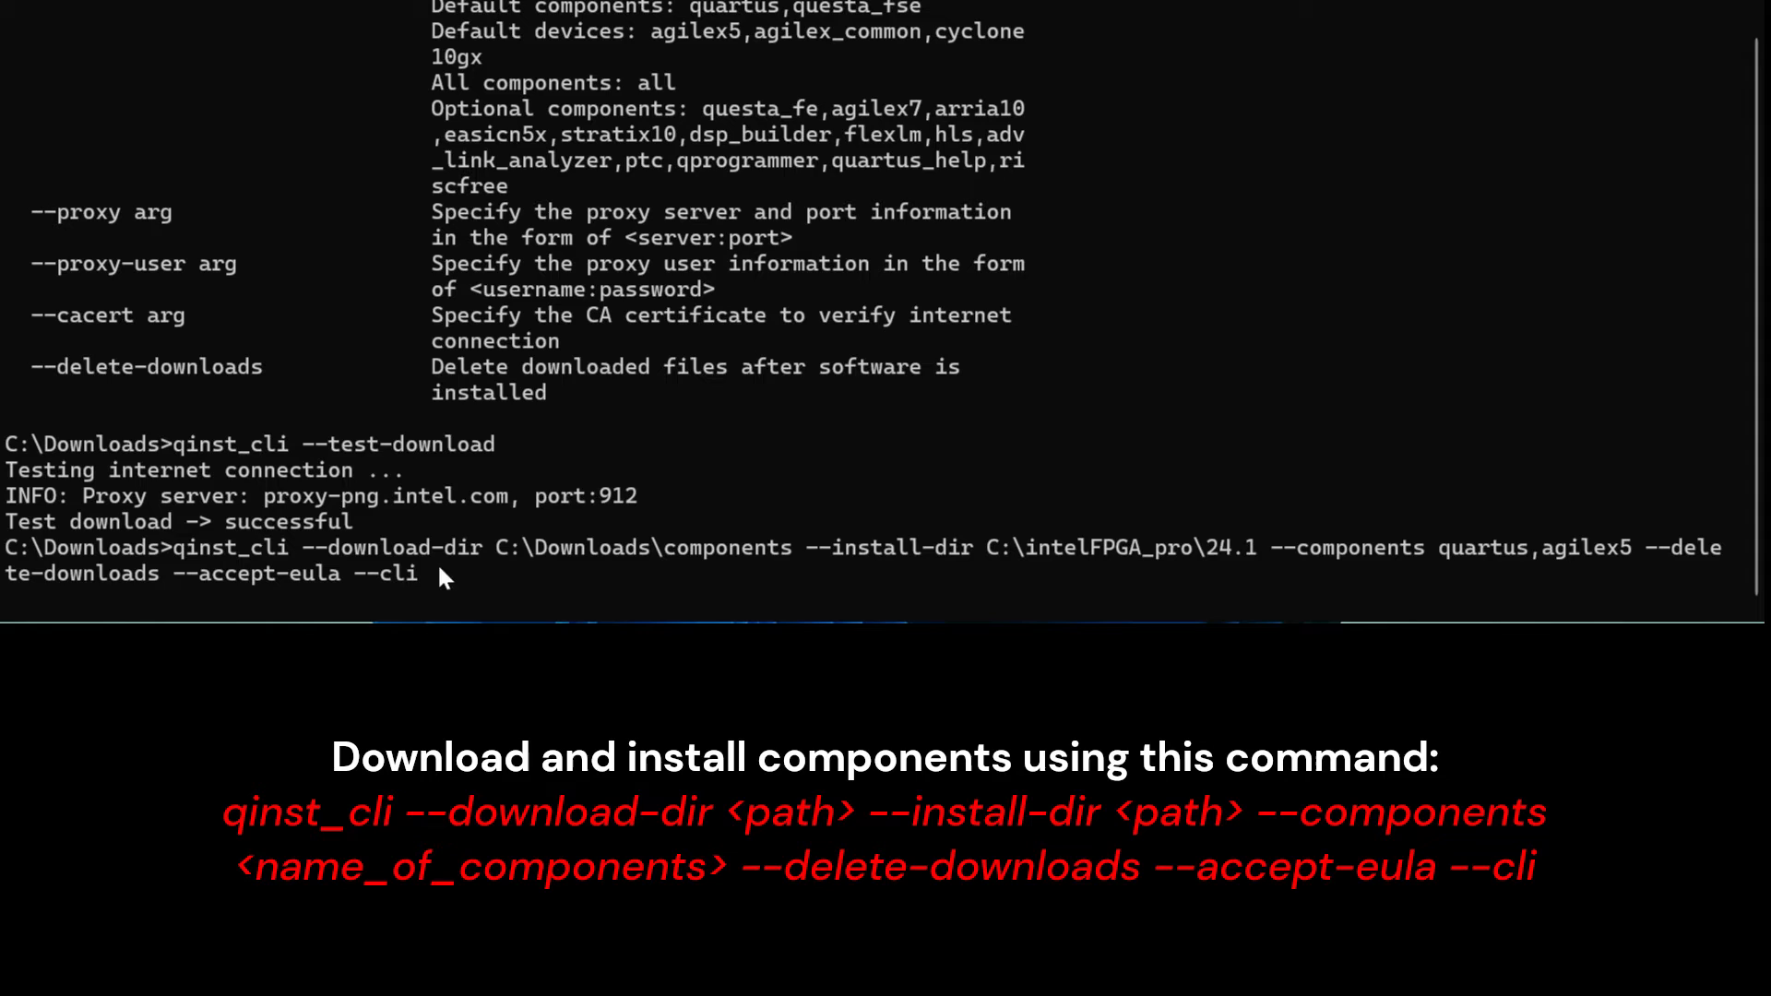
{"action": "mouse_move", "coordinate": [825, 570]}
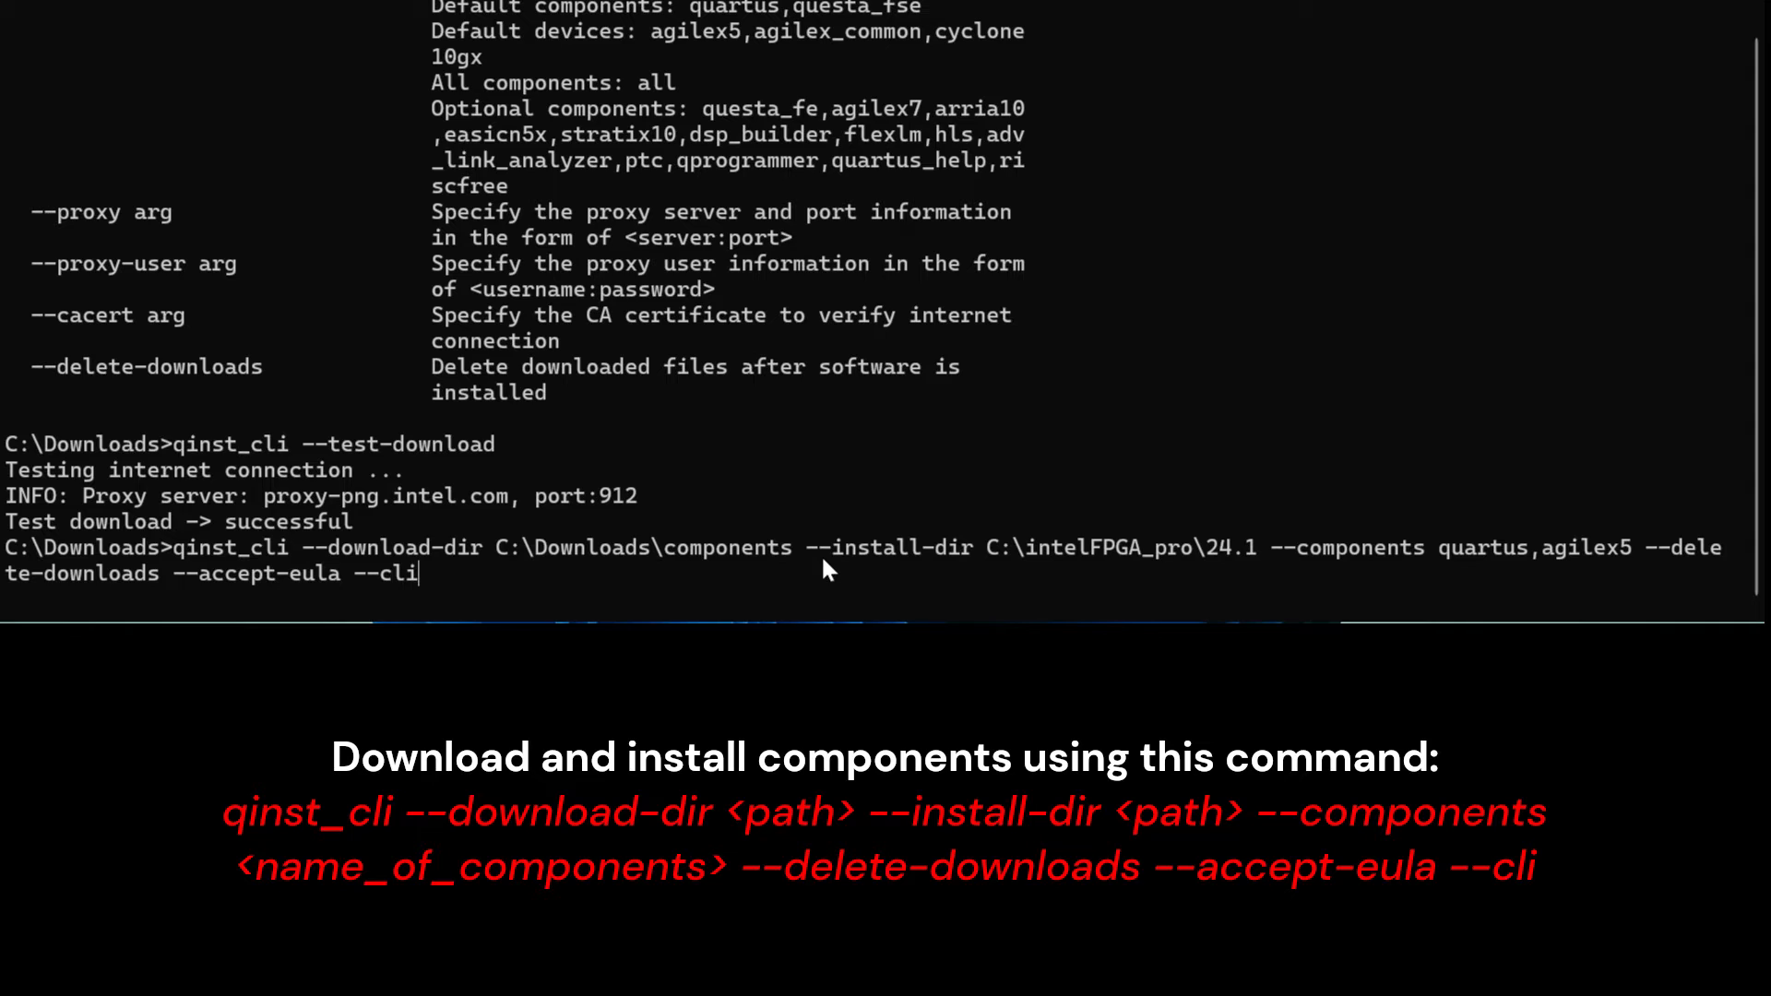
{"action": "mouse_move", "coordinate": [1033, 570]}
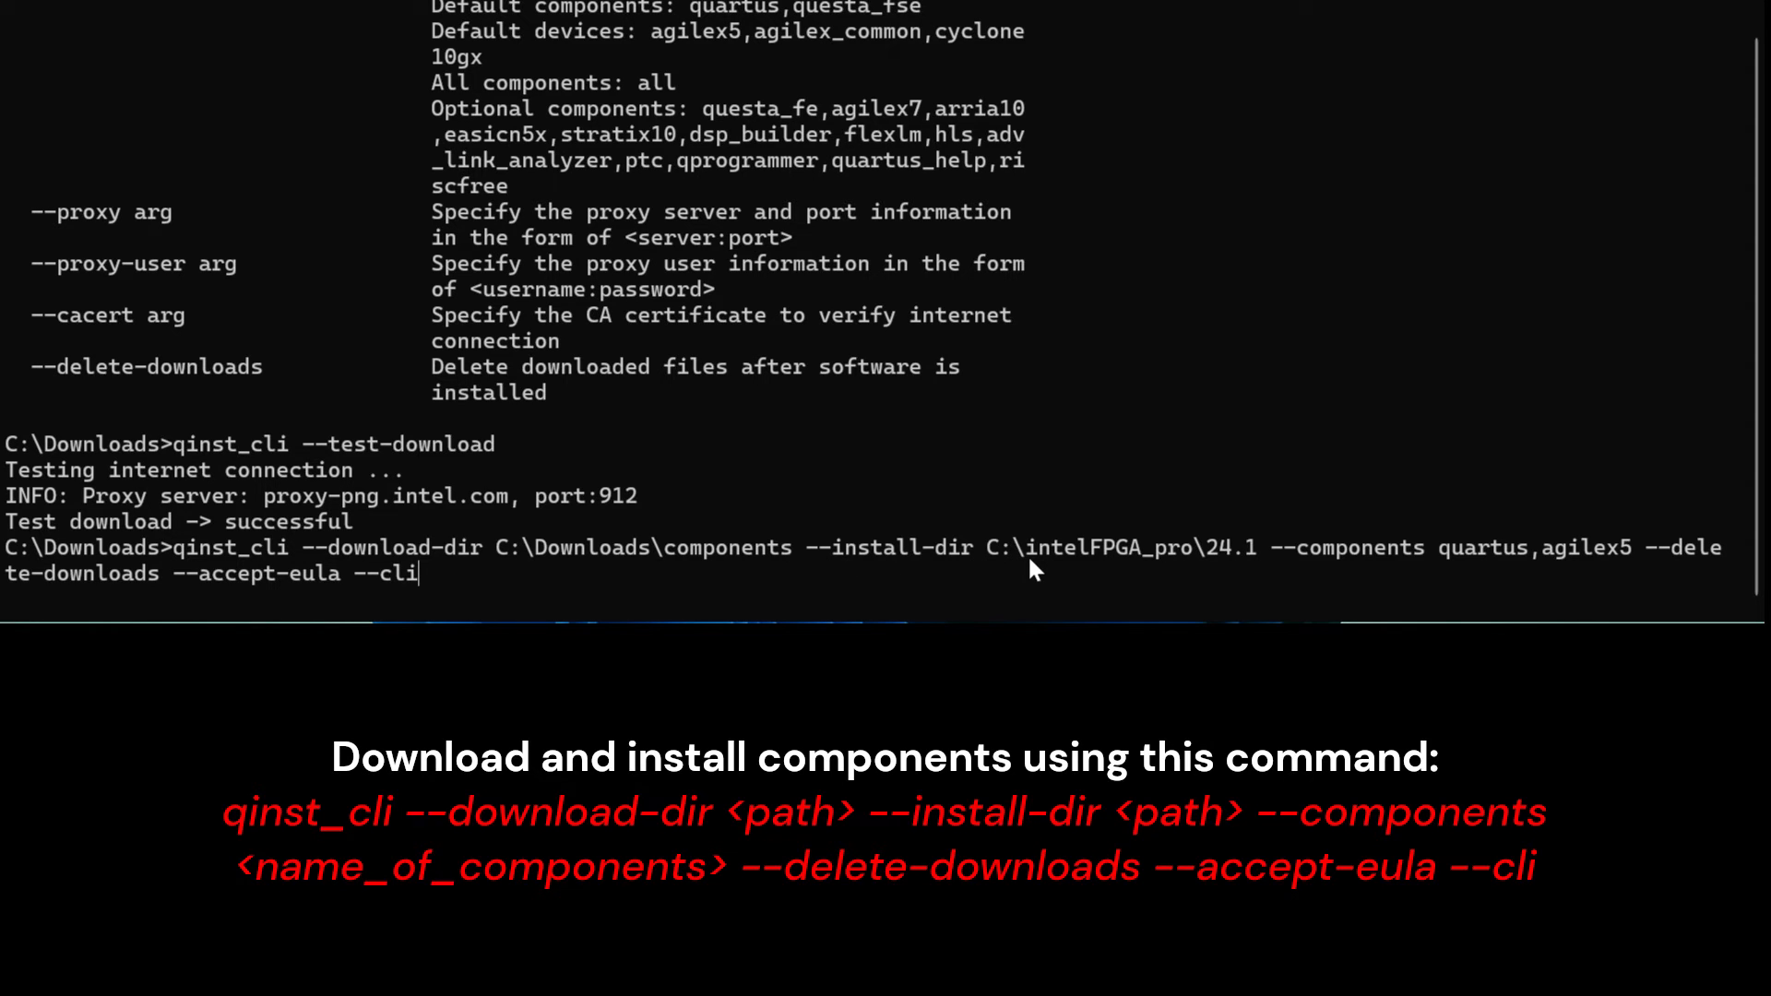
{"action": "mouse_move", "coordinate": [1340, 571]}
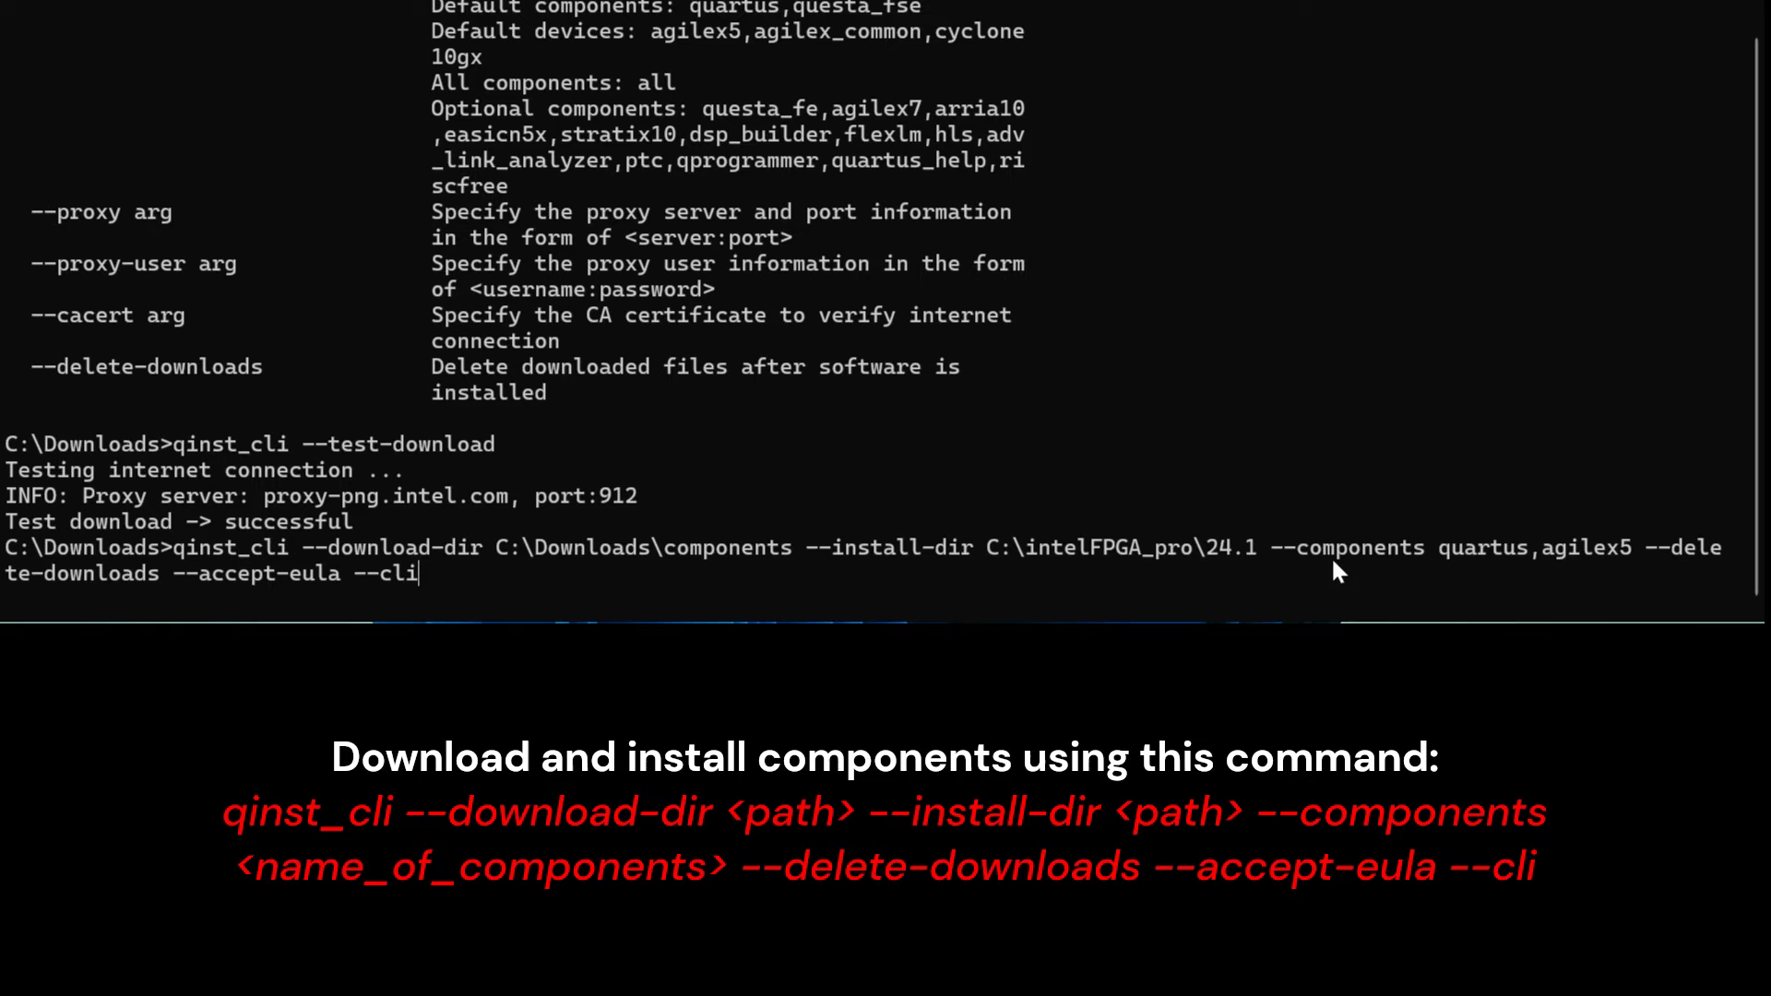
{"action": "mouse_move", "coordinate": [1474, 568]}
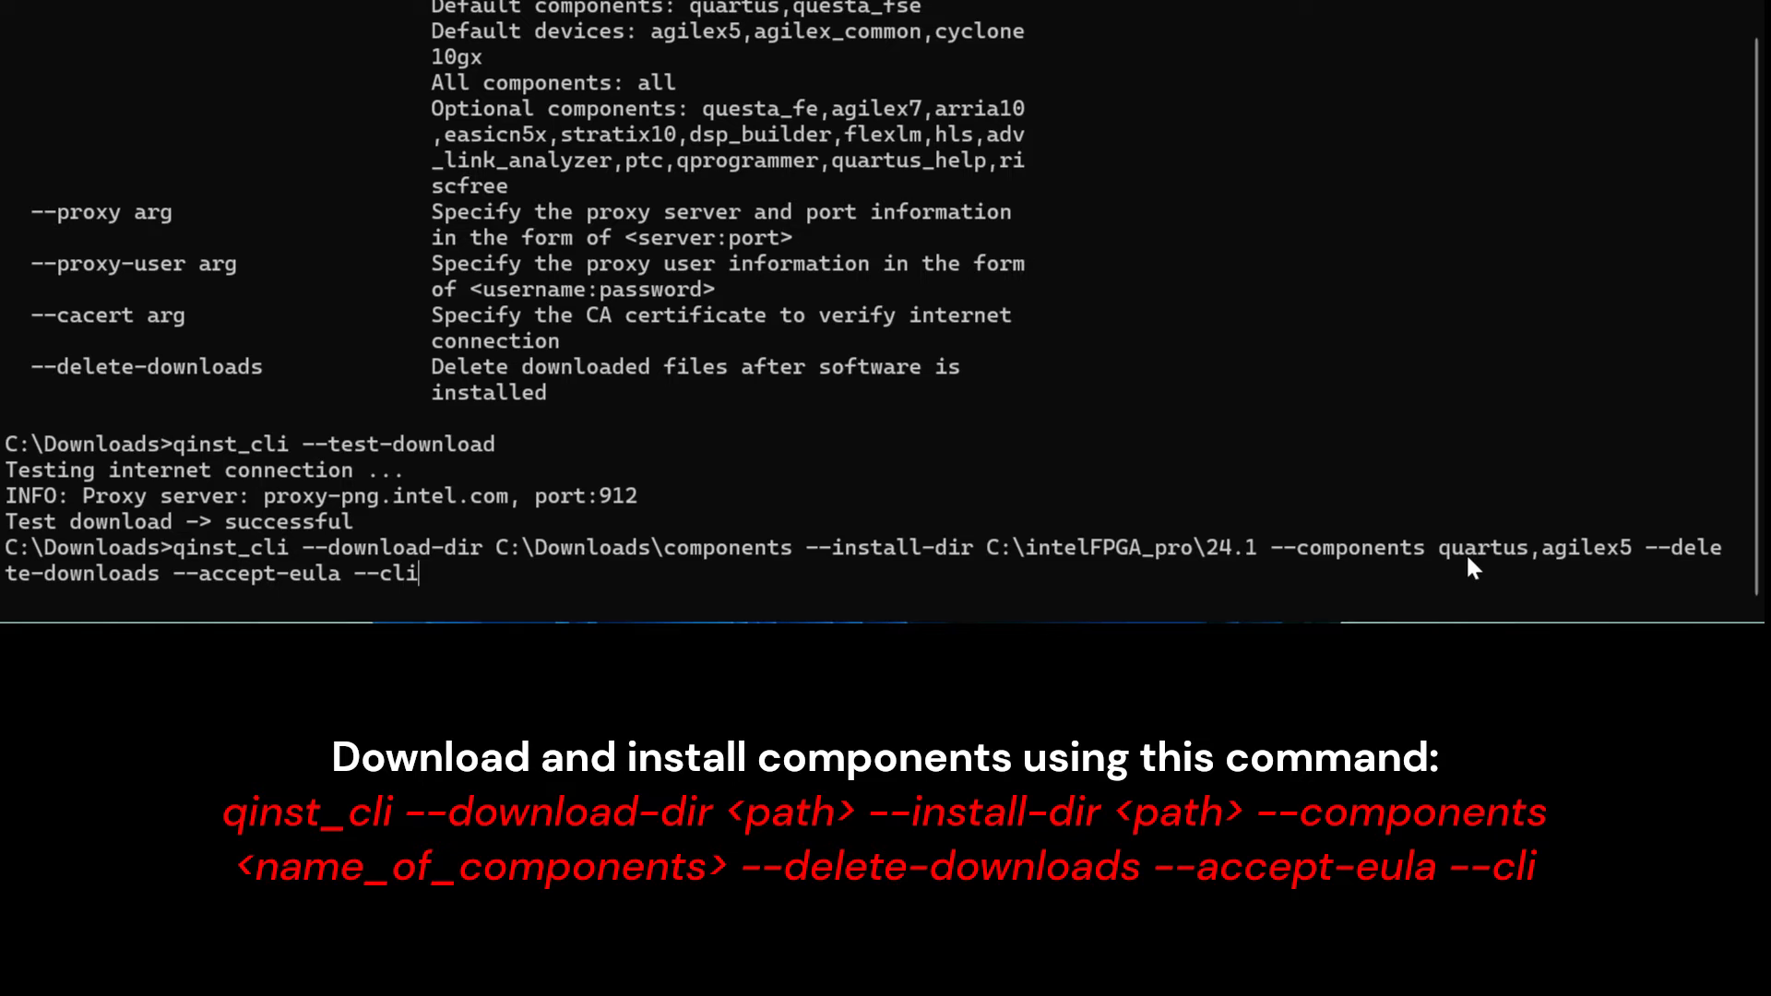
{"action": "mouse_move", "coordinate": [1579, 564]}
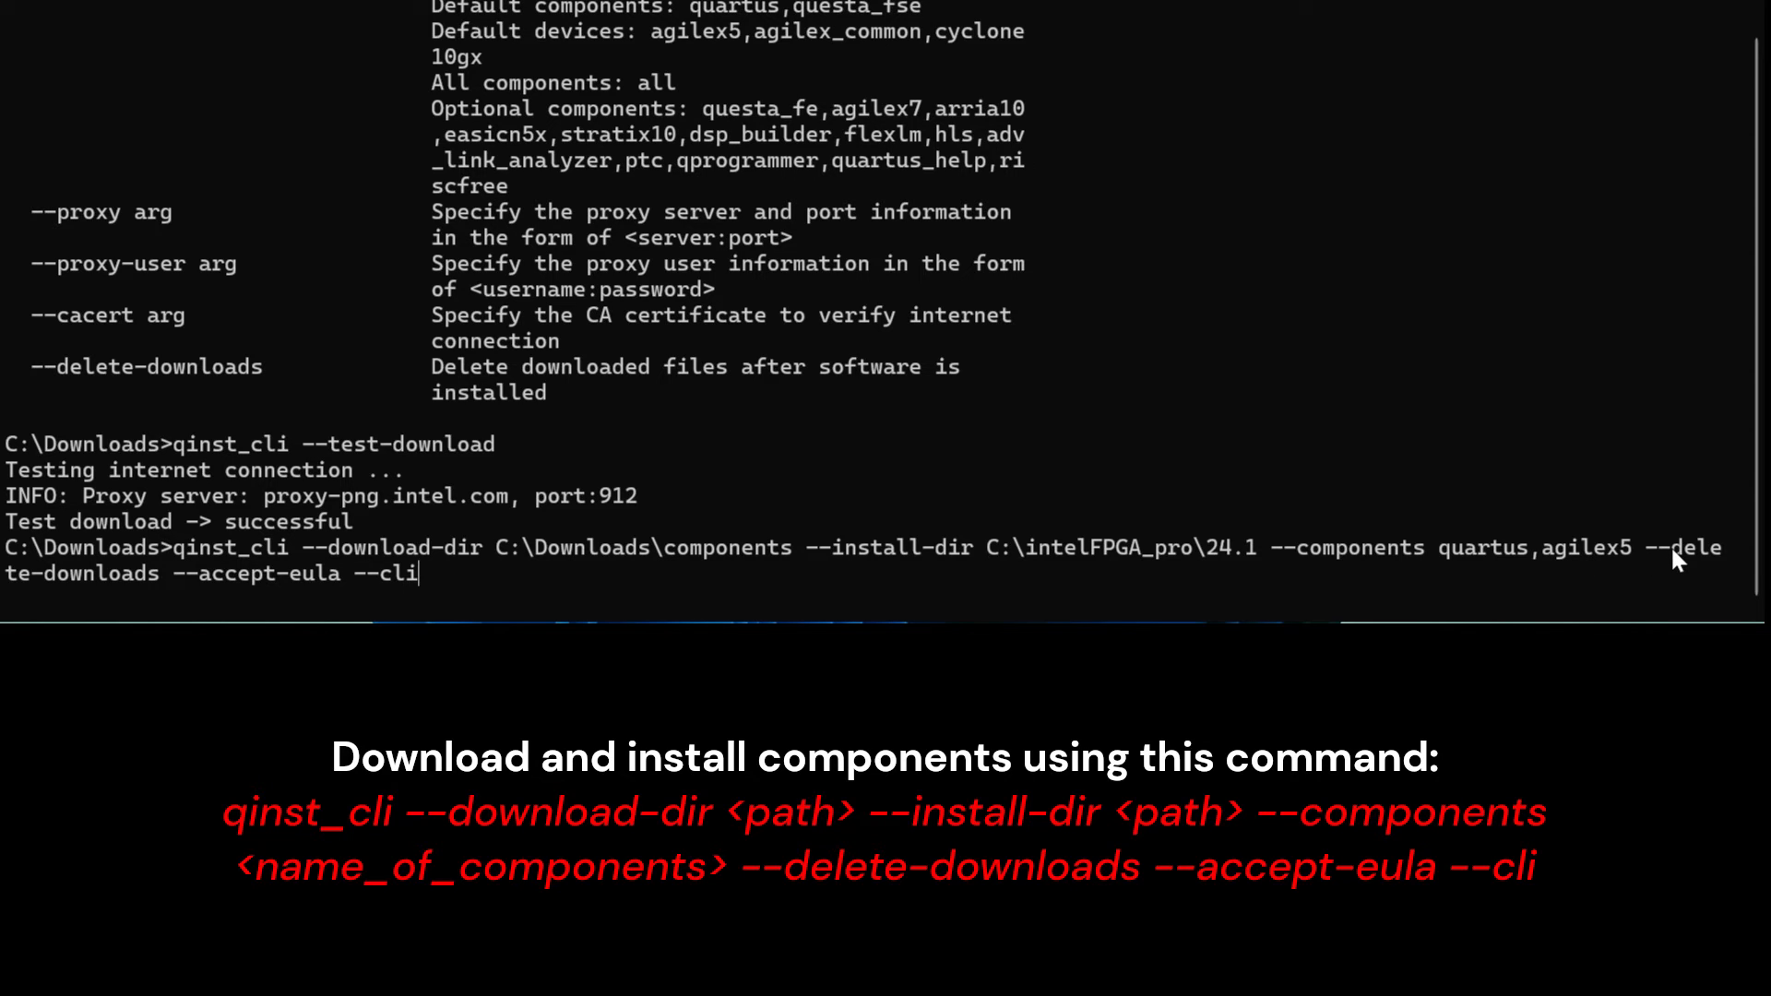
{"action": "mouse_move", "coordinate": [1671, 562]}
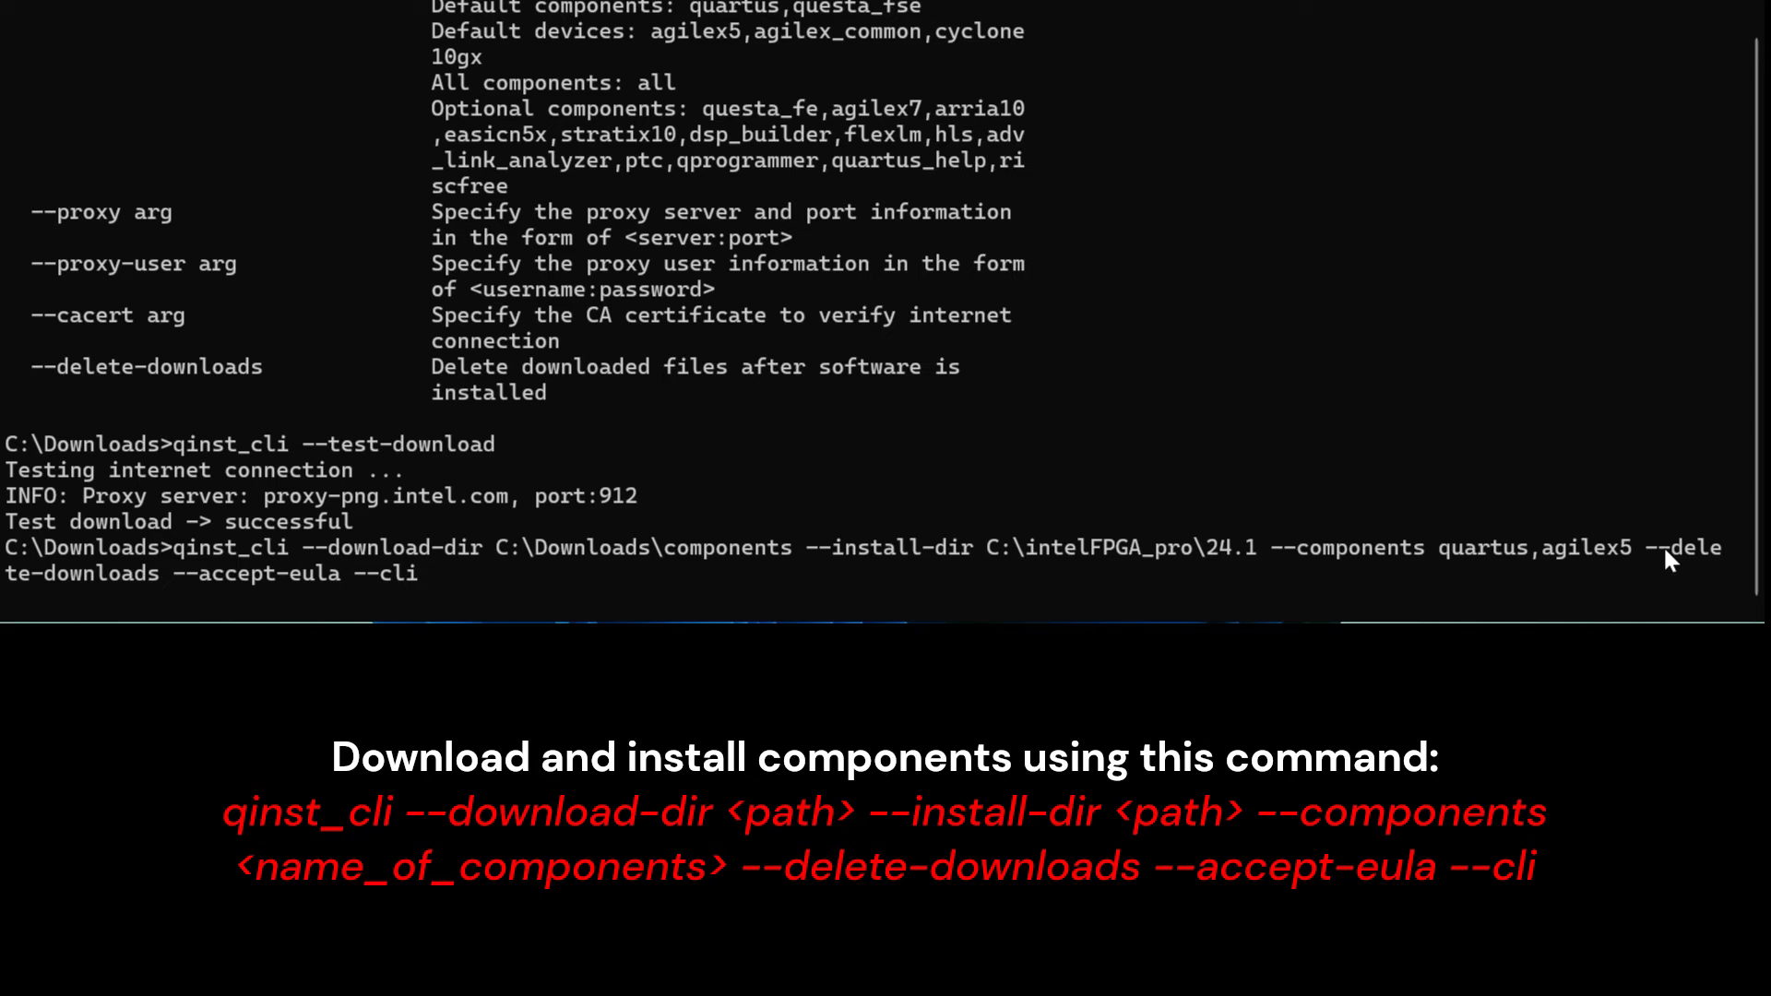
{"action": "mouse_move", "coordinate": [100, 586]}
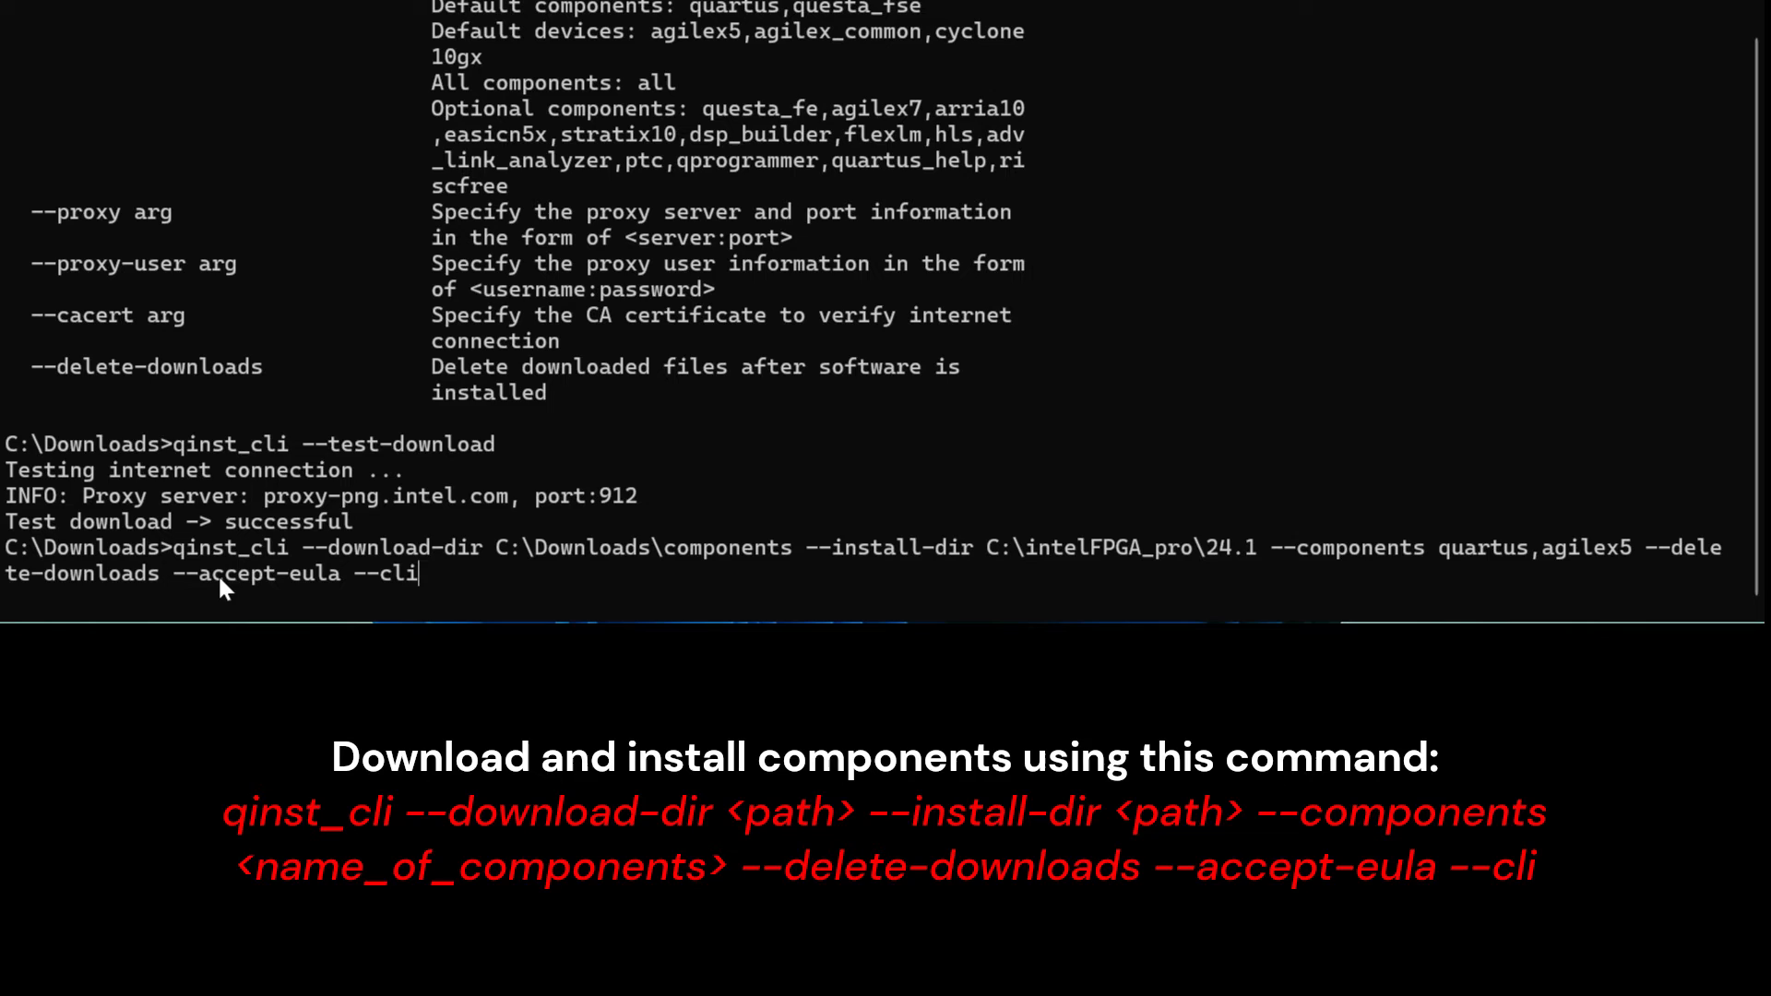
{"action": "mouse_move", "coordinate": [378, 586]}
{"action": "type", "text": " --bypass"}
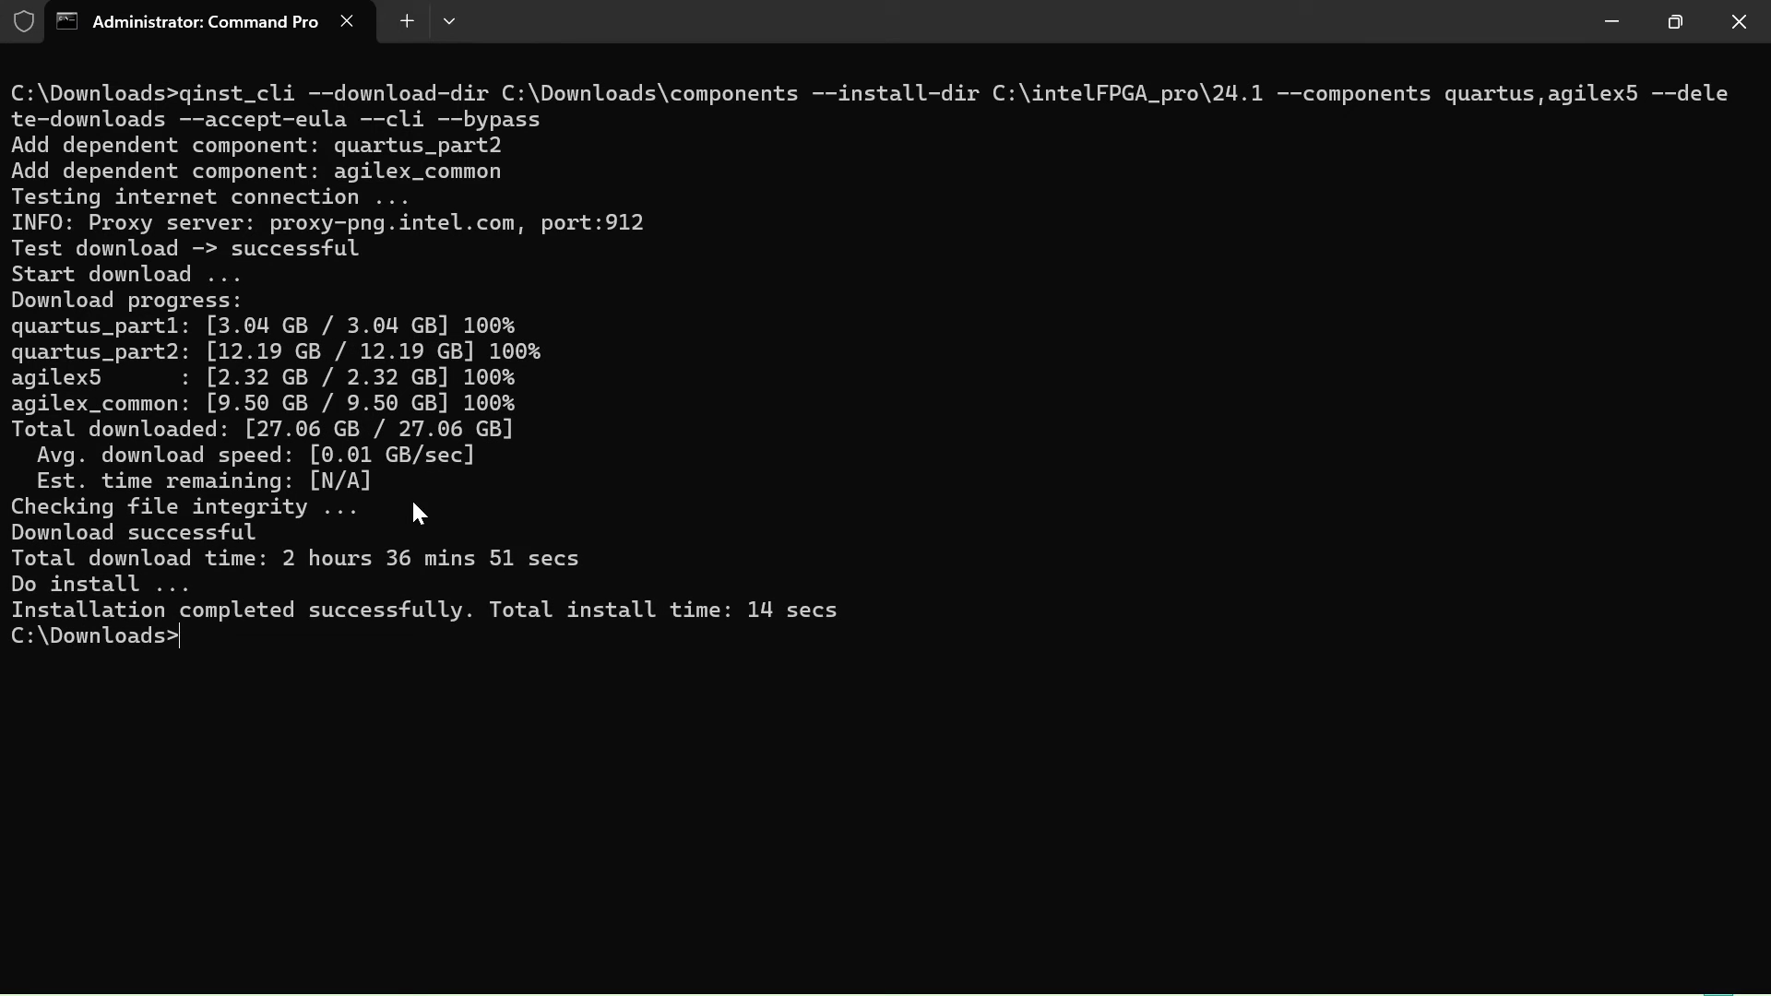
{"action": "mouse_move", "coordinate": [233, 585]}
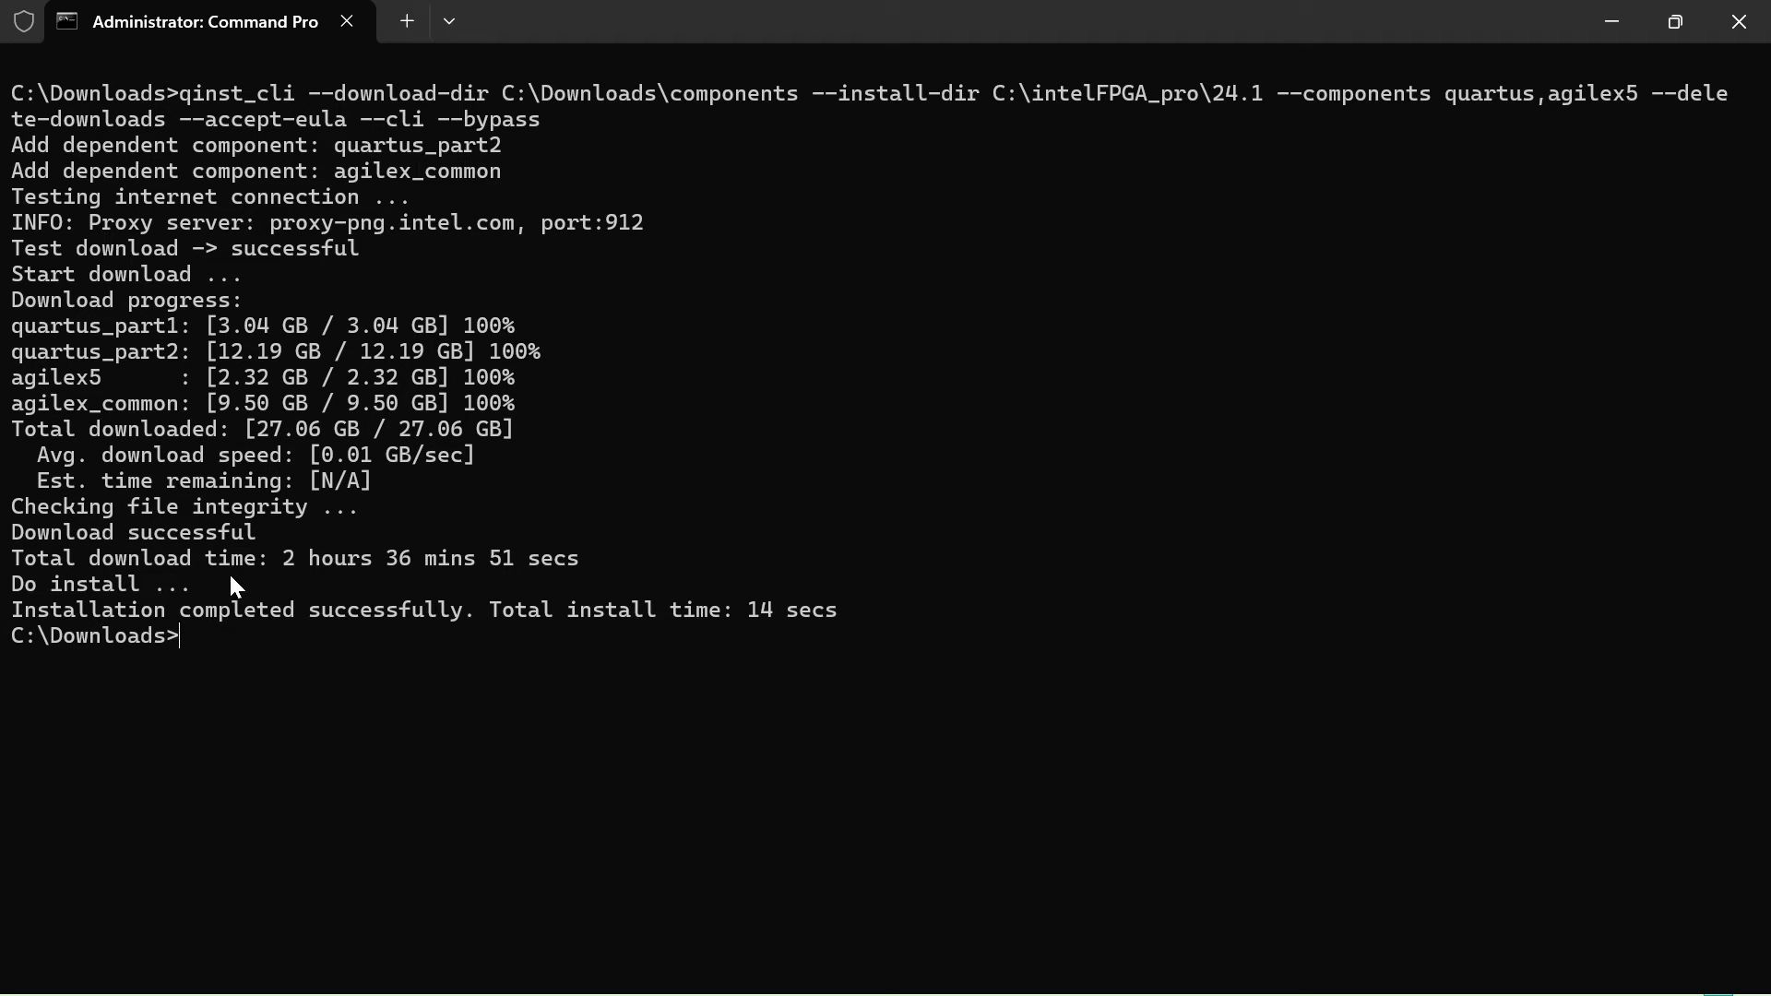
{"action": "mouse_move", "coordinate": [319, 622]}
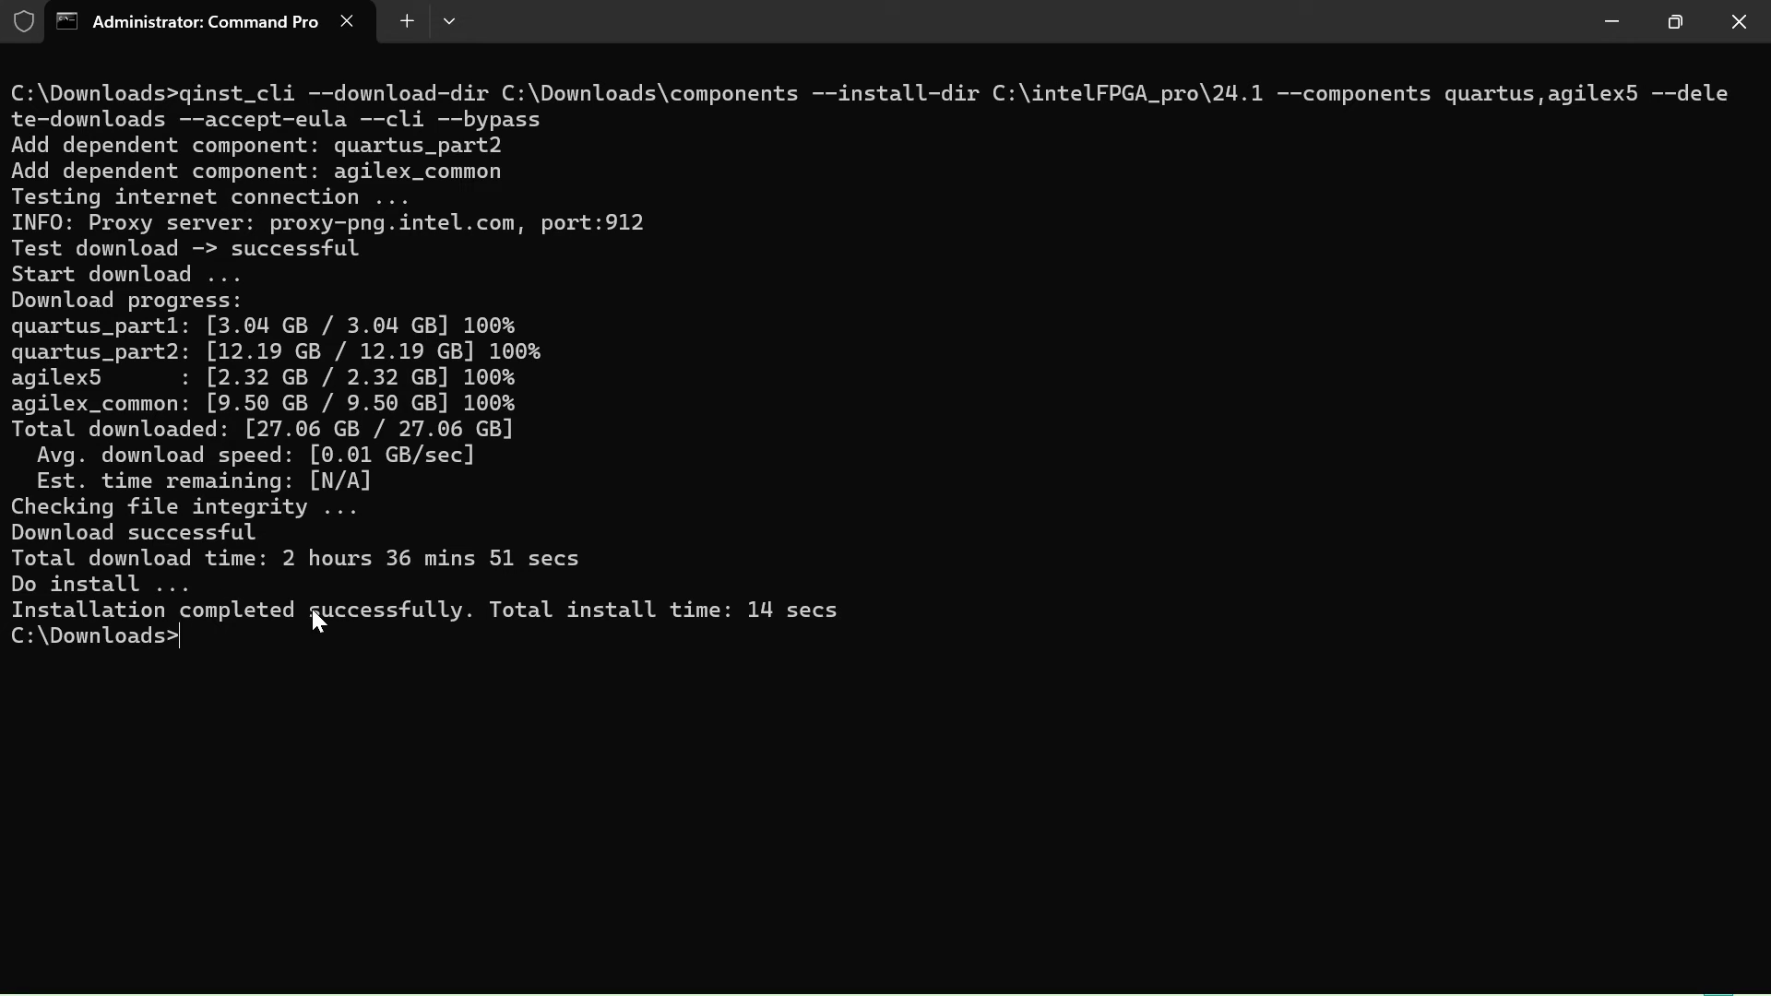
{"action": "mouse_move", "coordinate": [446, 619]}
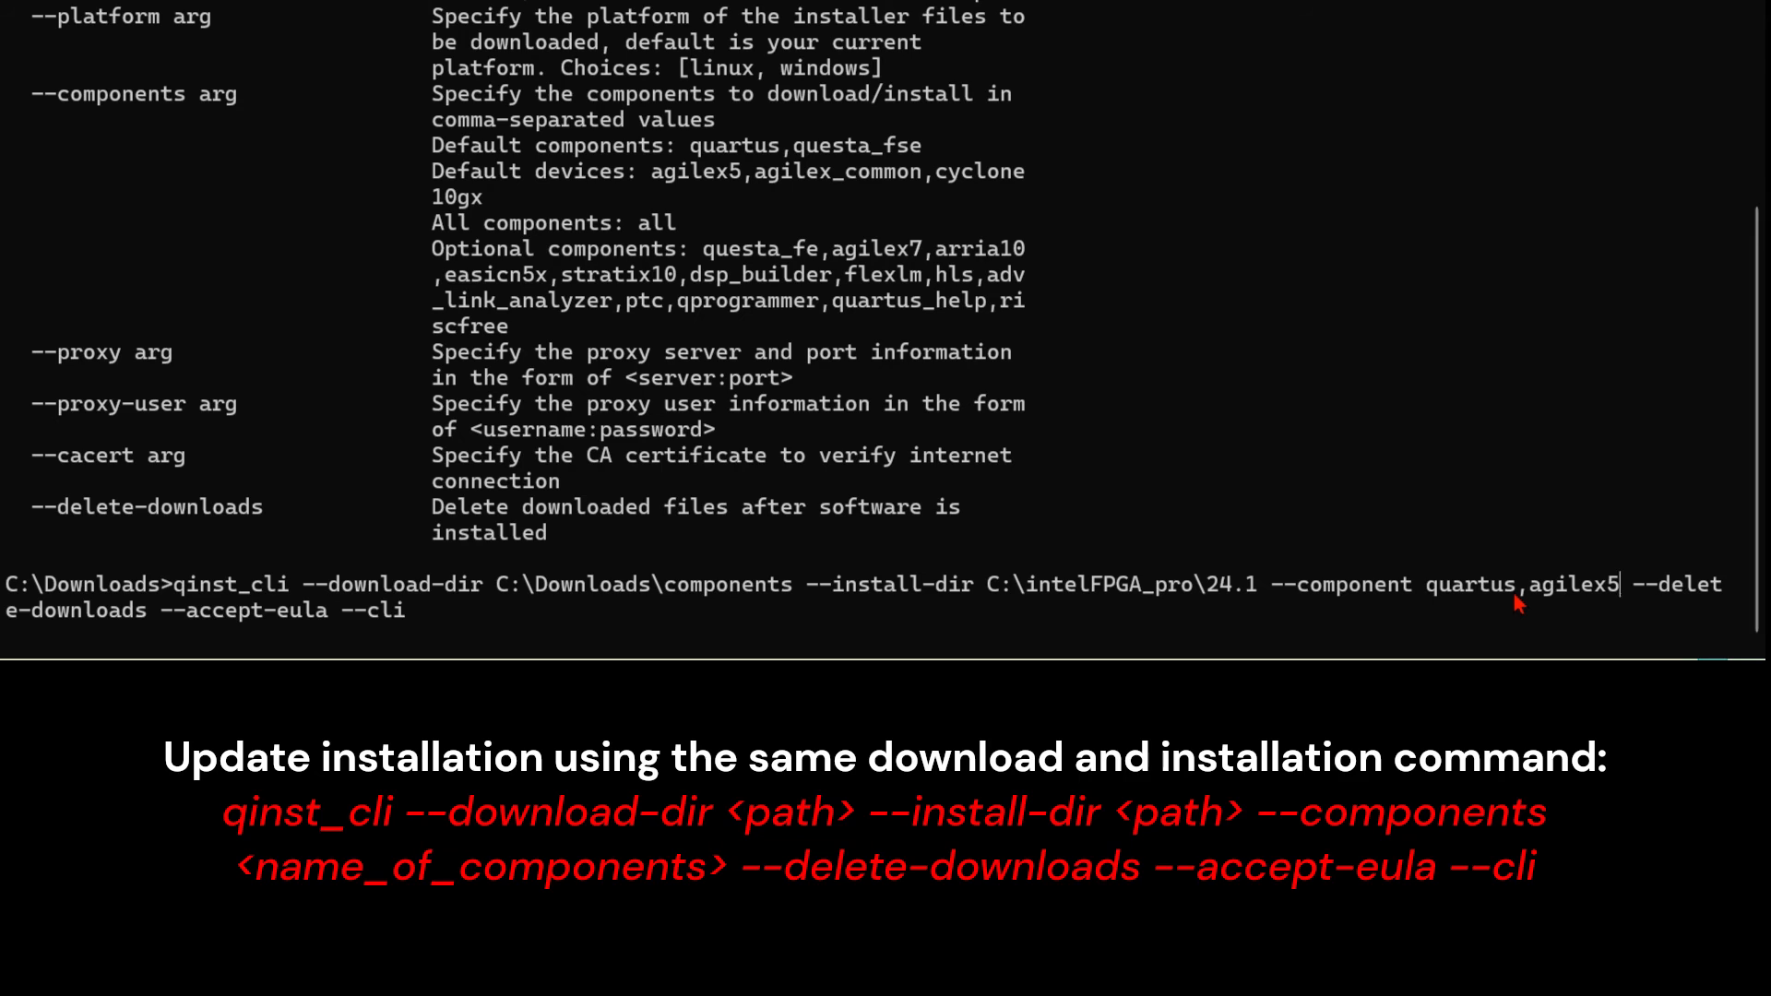
Replace quartus,agilex5 with questa_fse in the recalled install command's component list.
{"action": "key", "text": "BackSpace"}
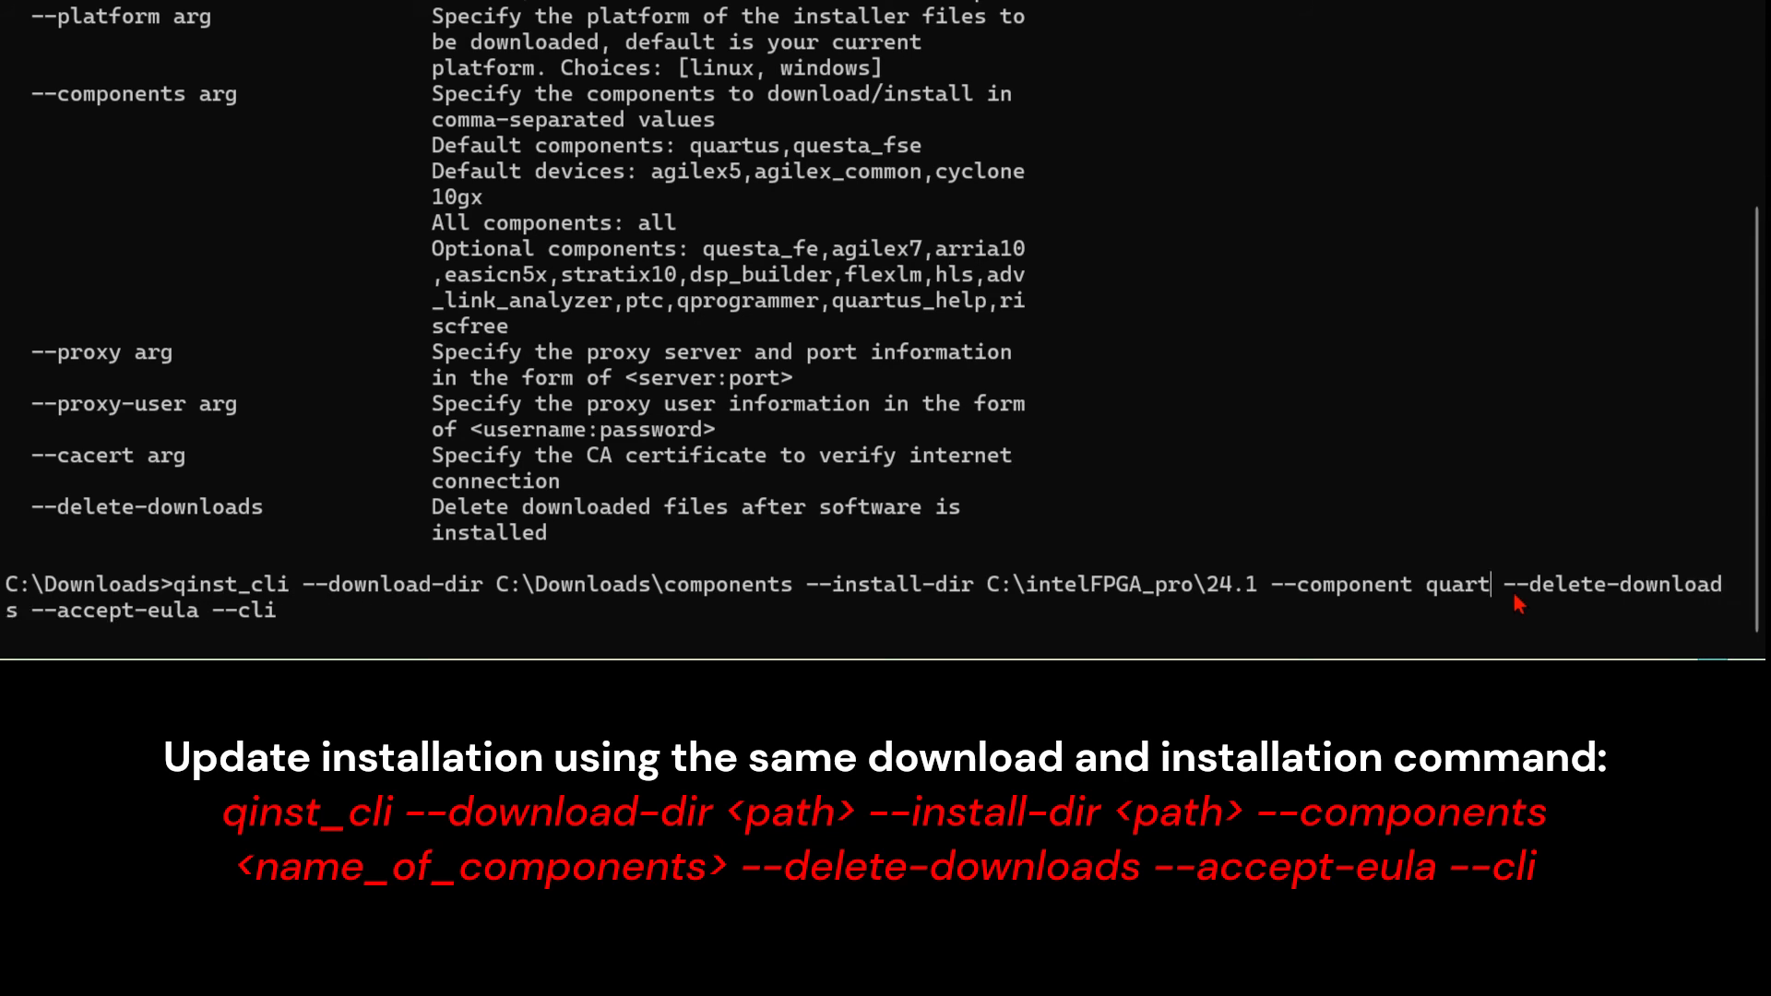
{"action": "key", "text": "Backspace"}
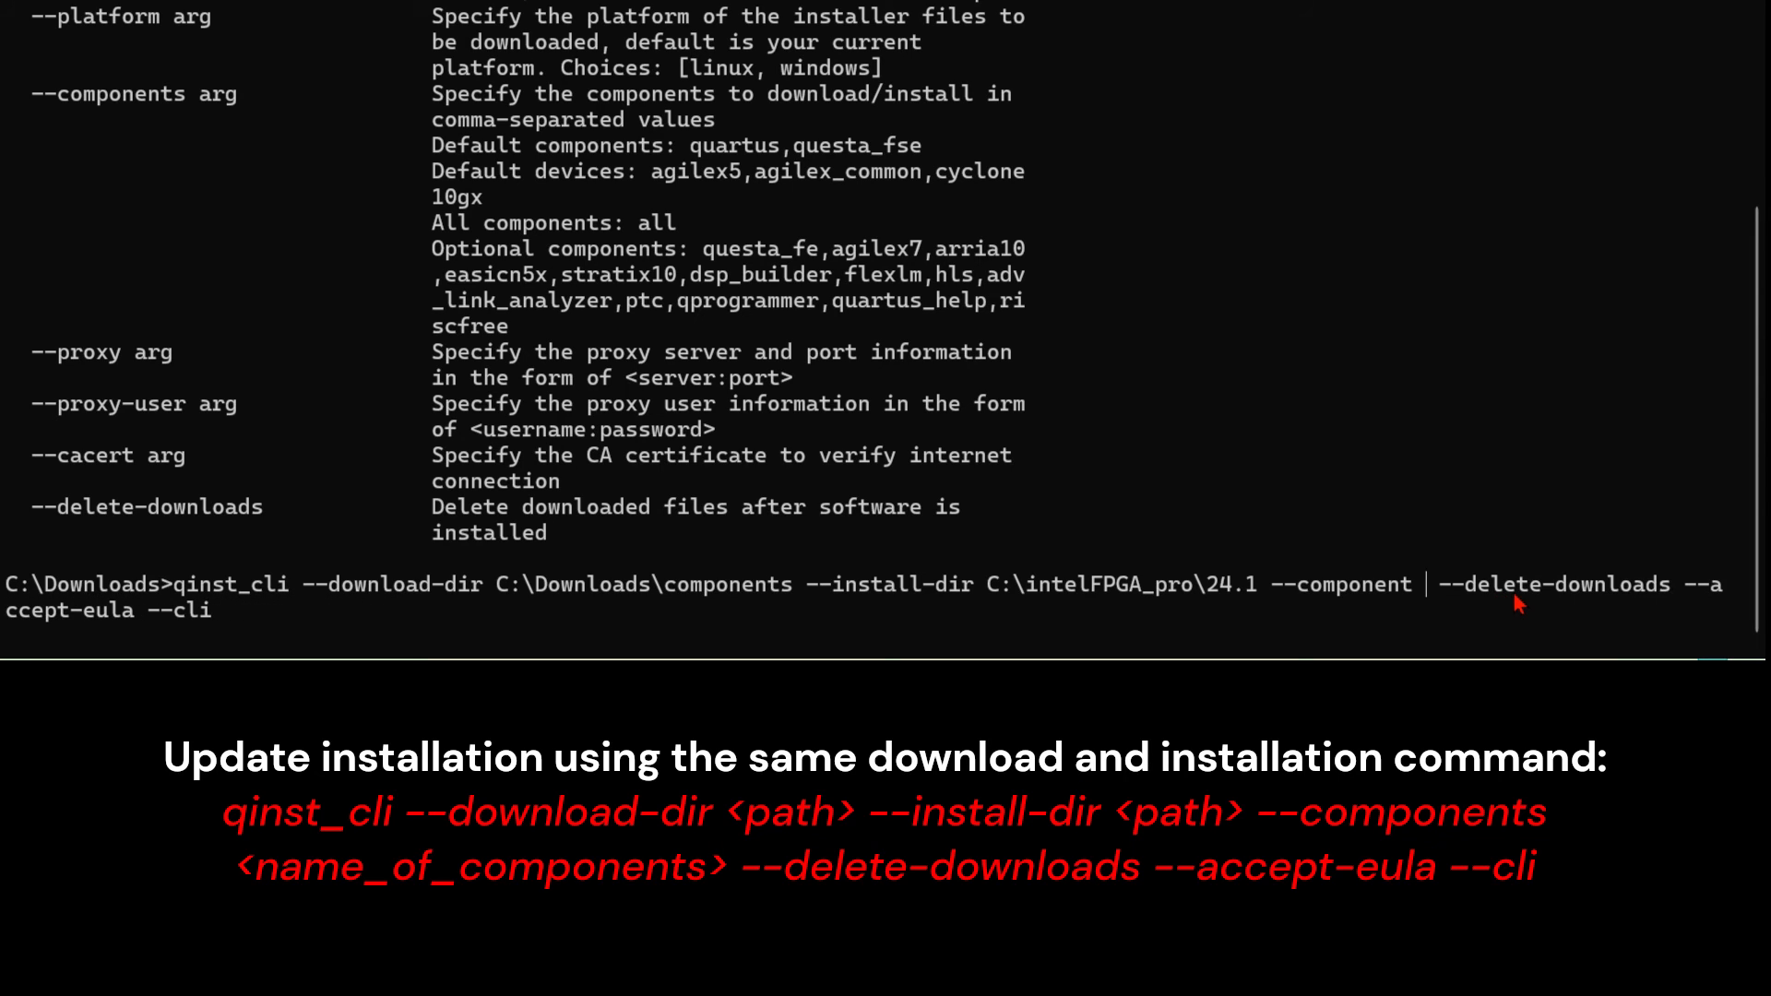
{"action": "type", "text": "questa"}
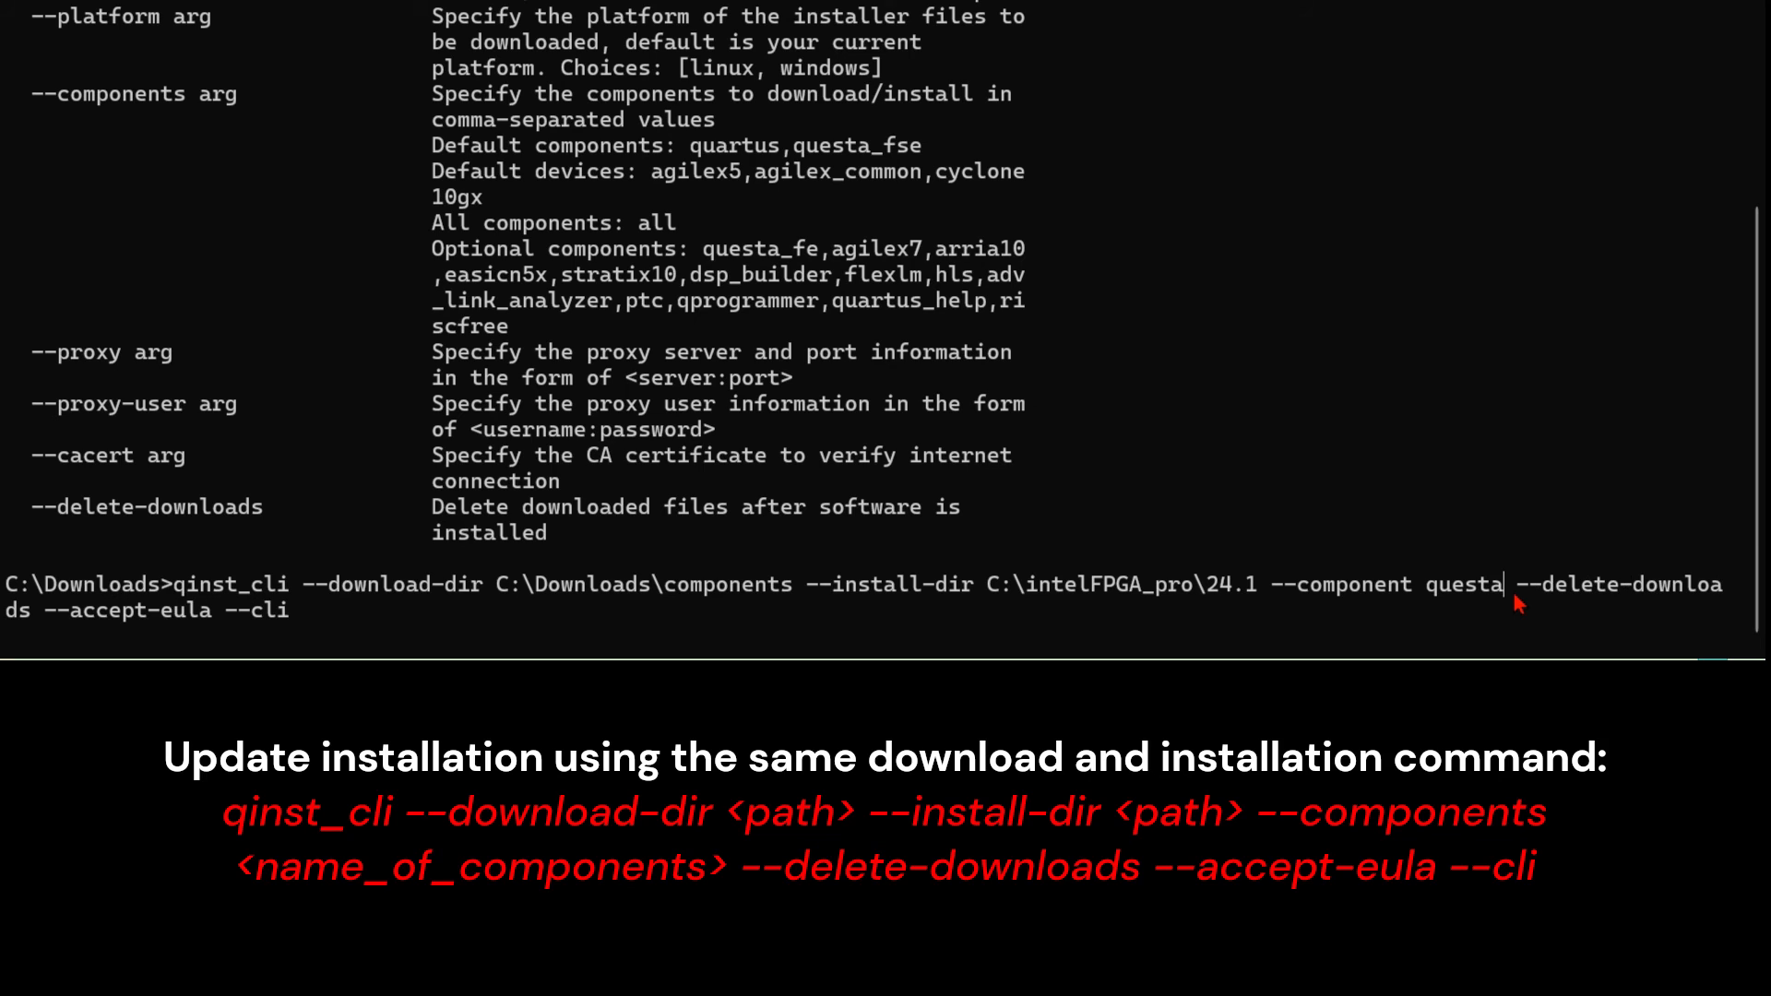
{"action": "type", "text": "_fse"}
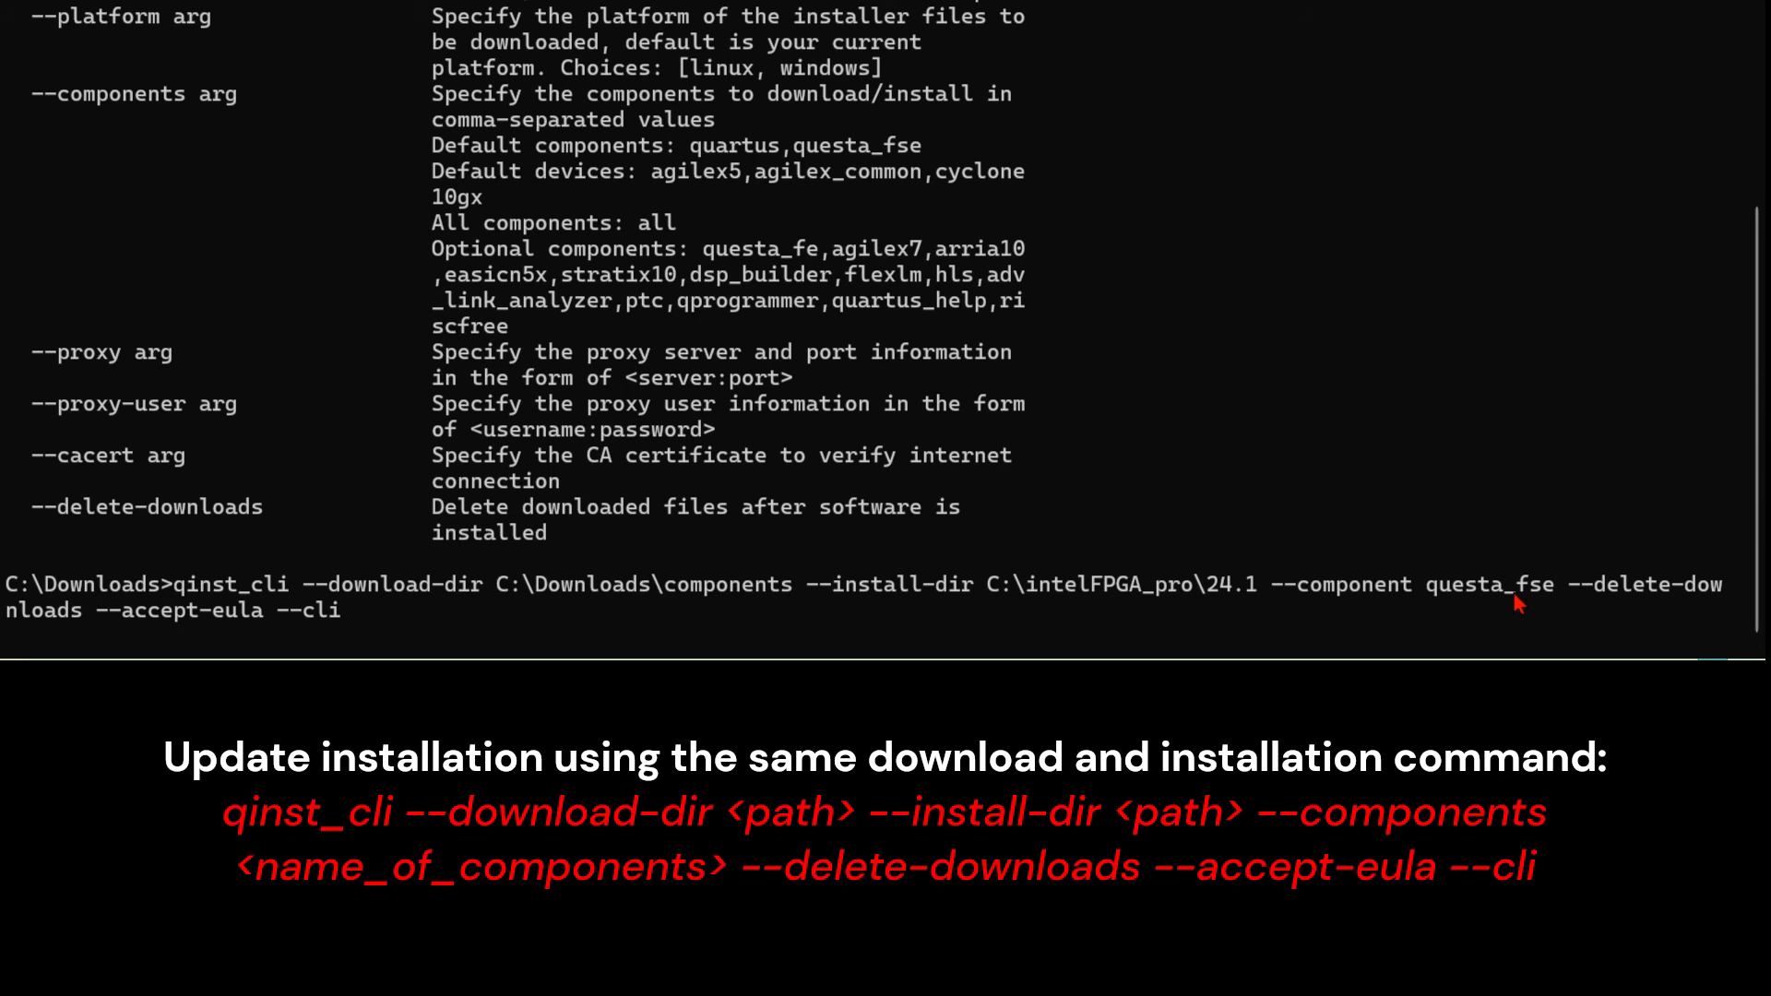